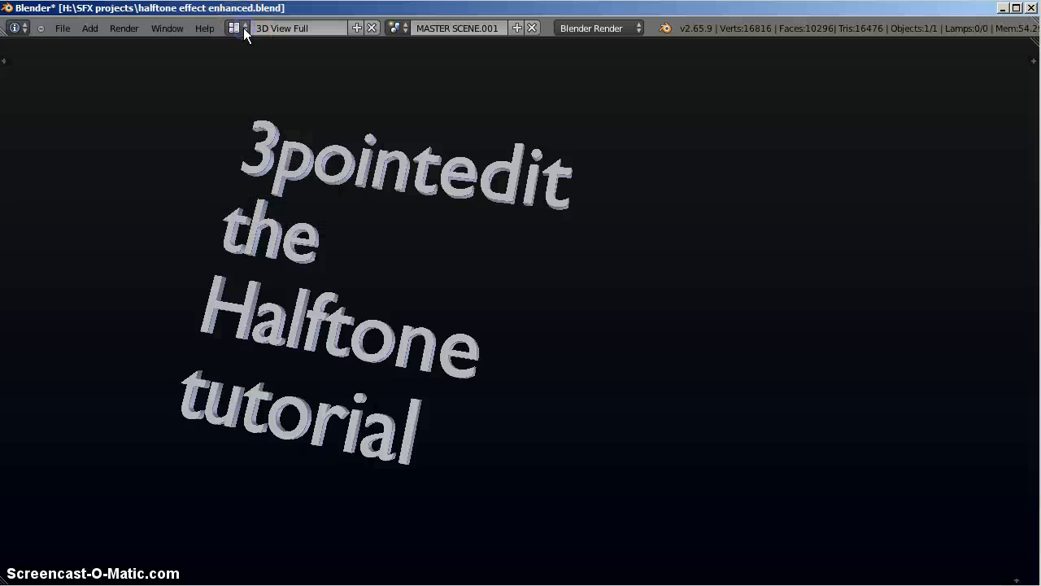
- Switch to the screen layout showing the doorway footage maximised
{"action": "left_click", "coordinate": [236, 27]}
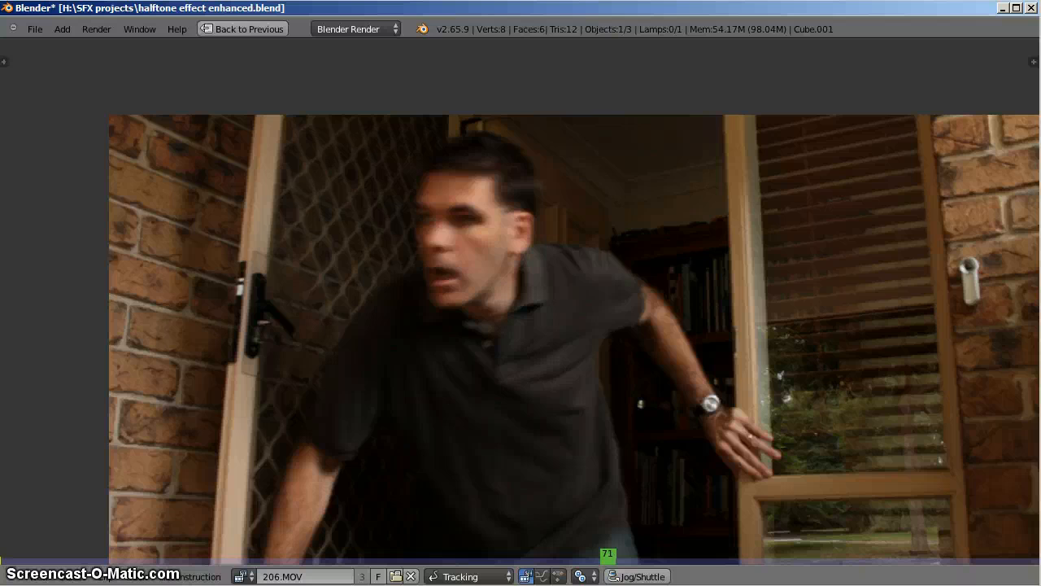
{"action": "mouse_move", "coordinate": [220, 420]}
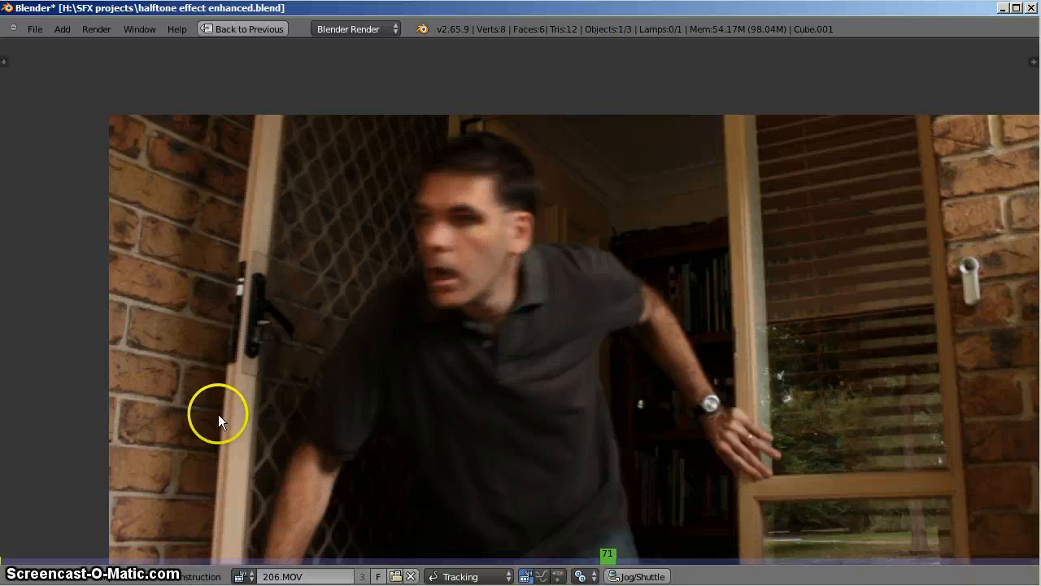
{"action": "mouse_move", "coordinate": [475, 366]}
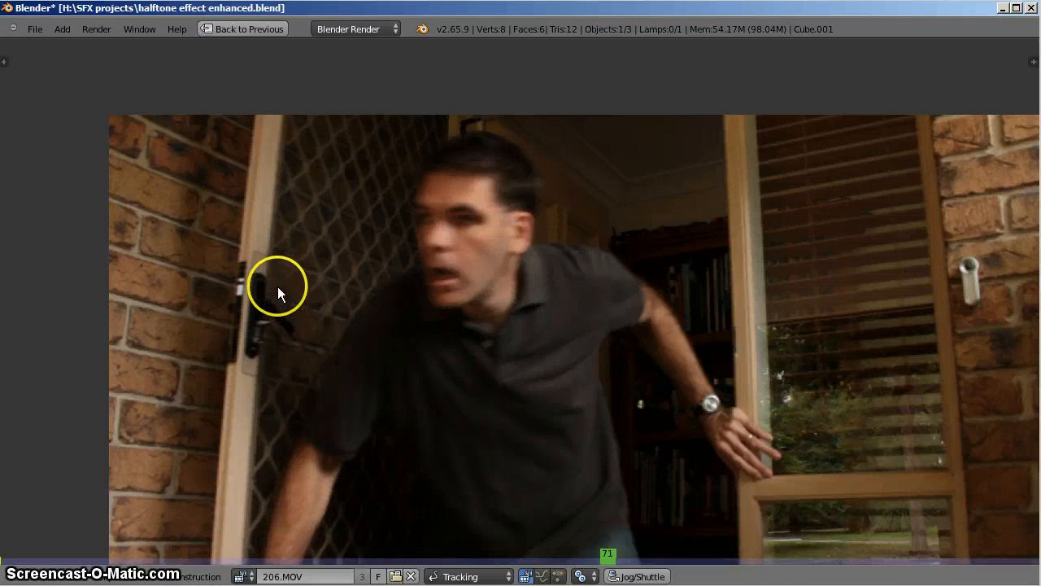
{"action": "mouse_move", "coordinate": [280, 300]}
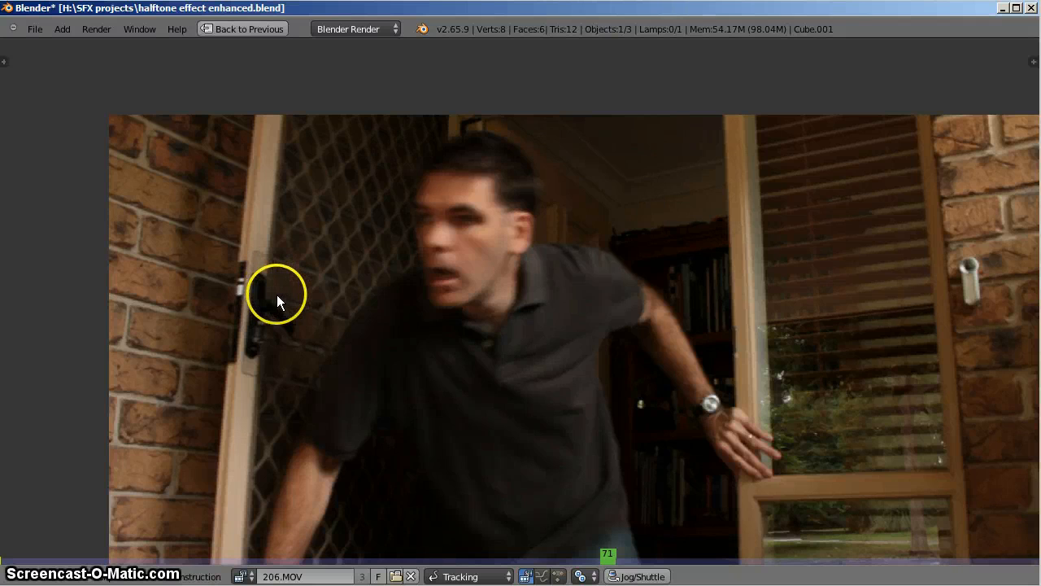
{"action": "mouse_move", "coordinate": [247, 267]}
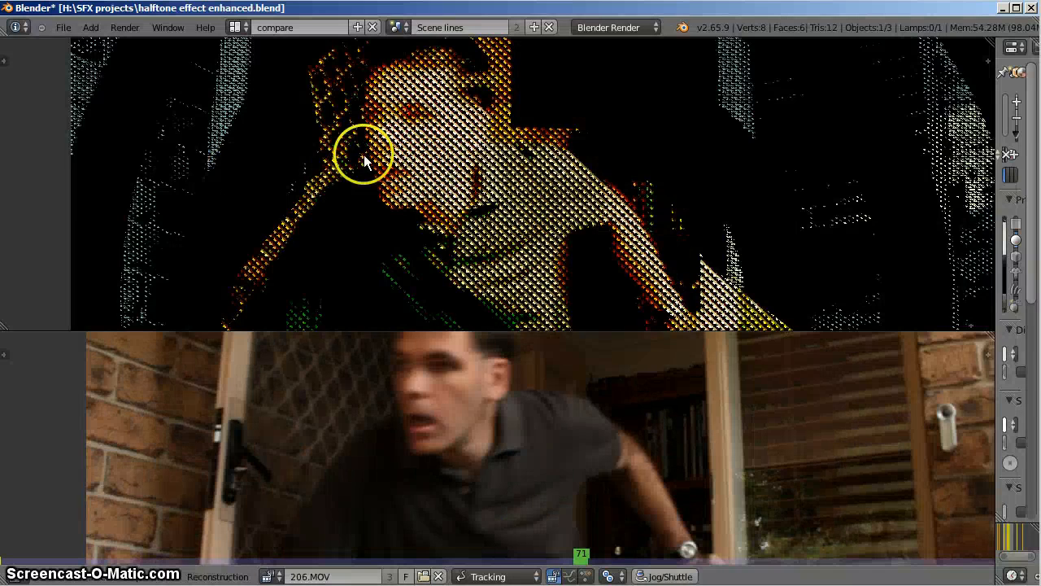
{"action": "mouse_move", "coordinate": [626, 199]}
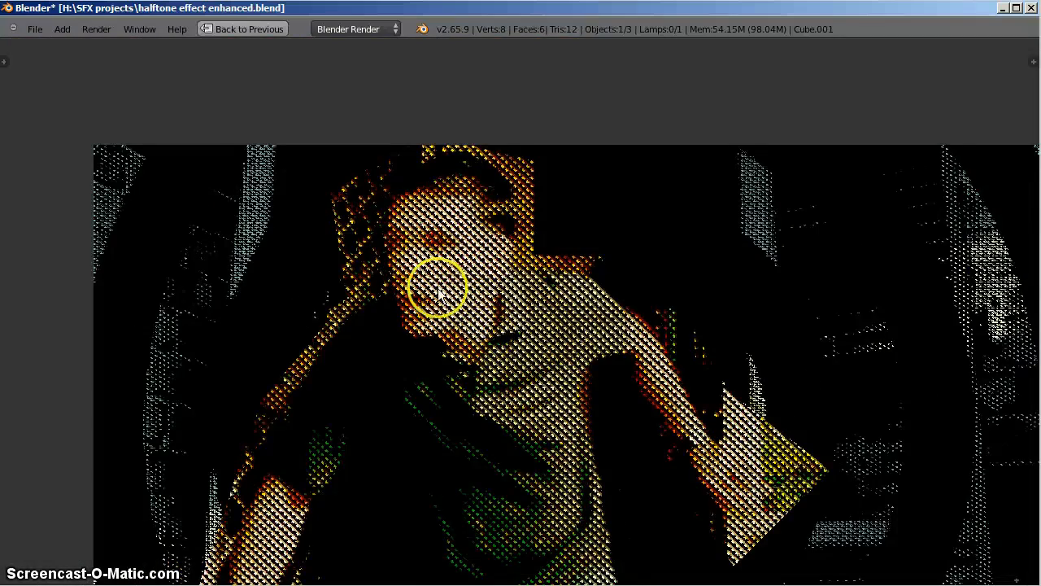
{"action": "mouse_move", "coordinate": [419, 260]}
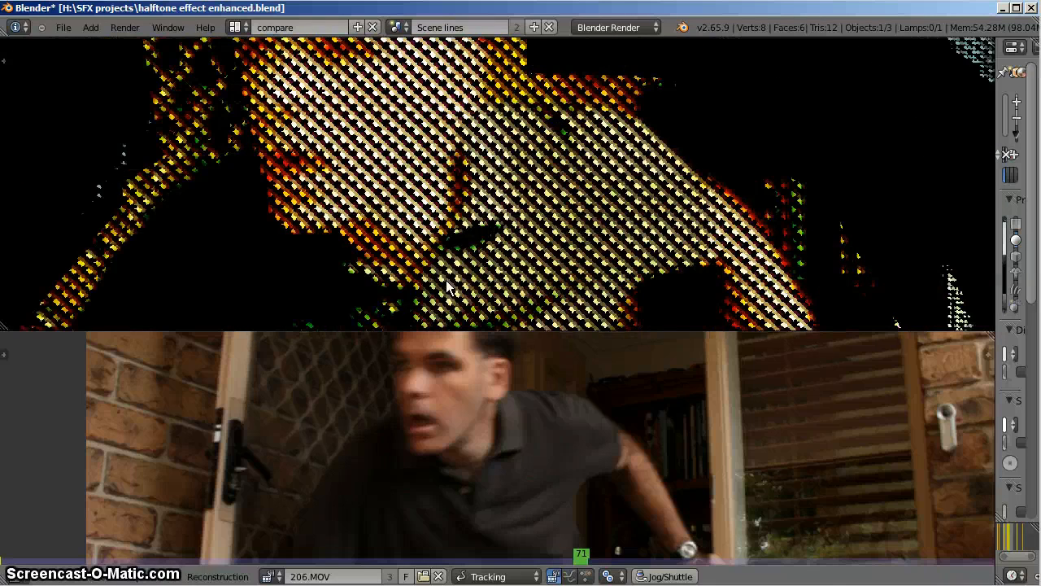
{"action": "mouse_move", "coordinate": [399, 195]}
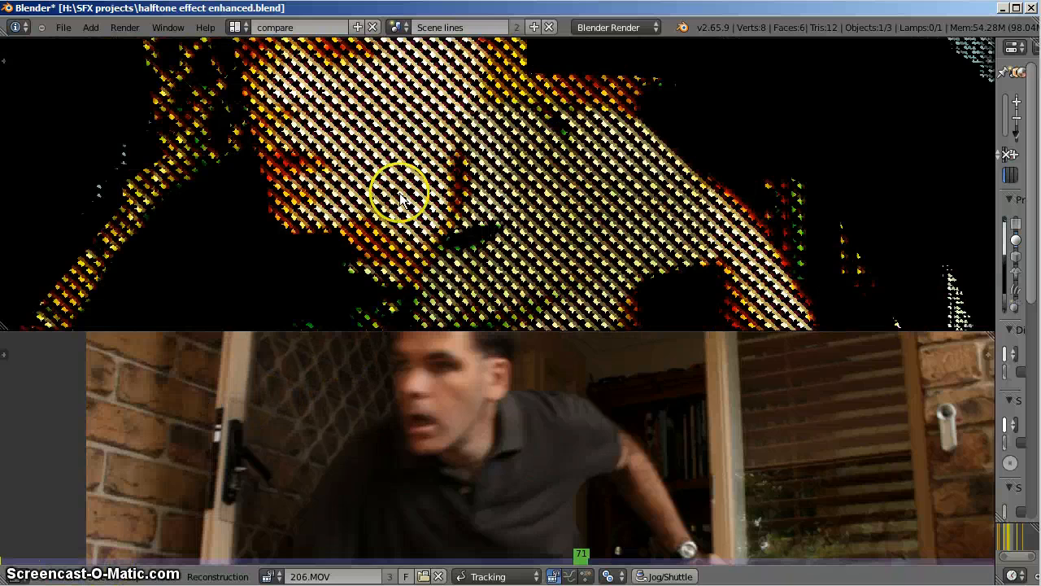
{"action": "mouse_move", "coordinate": [529, 241]}
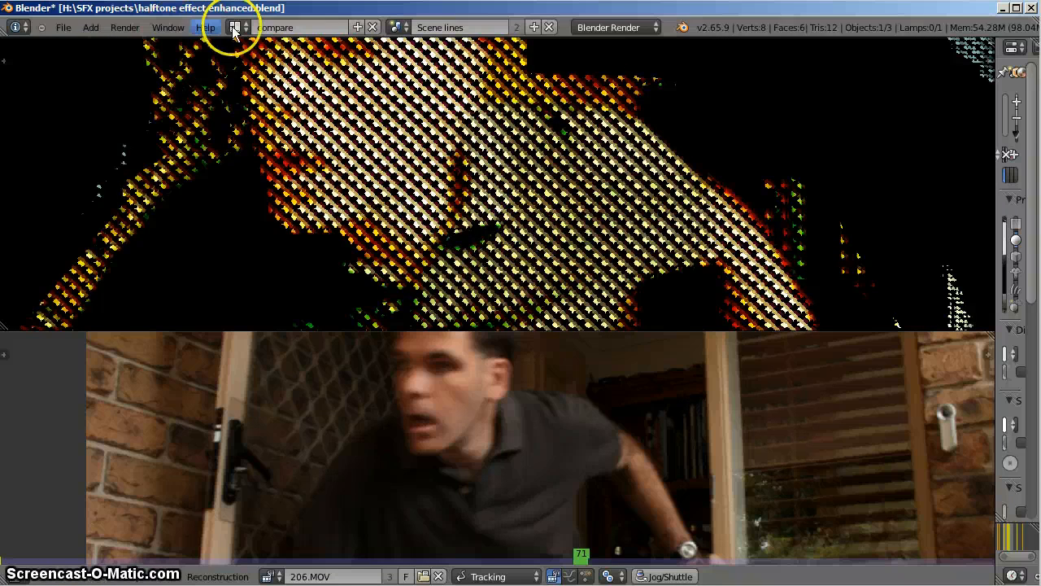
- Choose the 'compositing' screen layout from the header layout list
{"action": "left_click", "coordinate": [236, 26]}
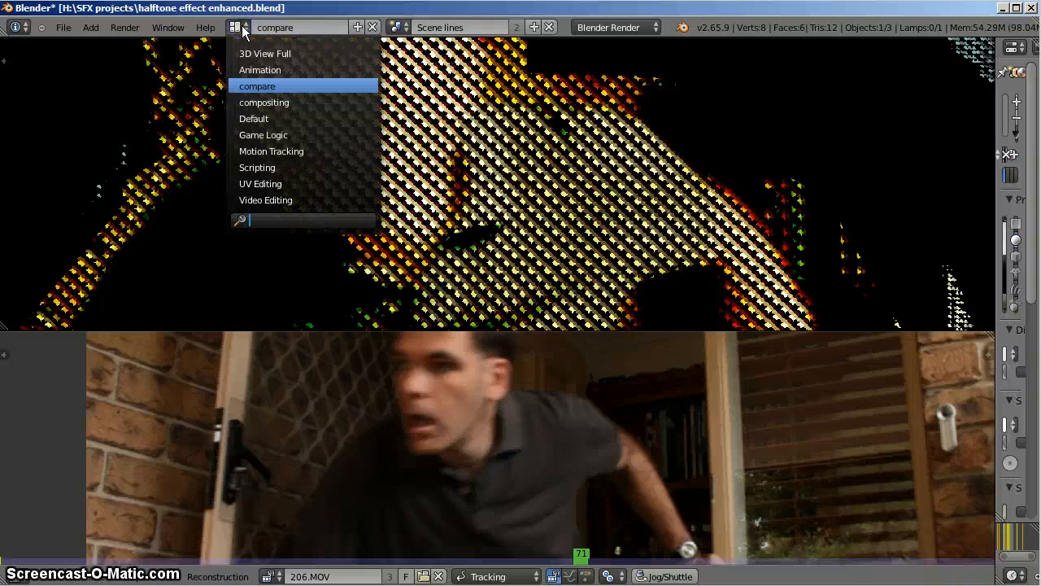
{"action": "left_click", "coordinate": [263, 101]}
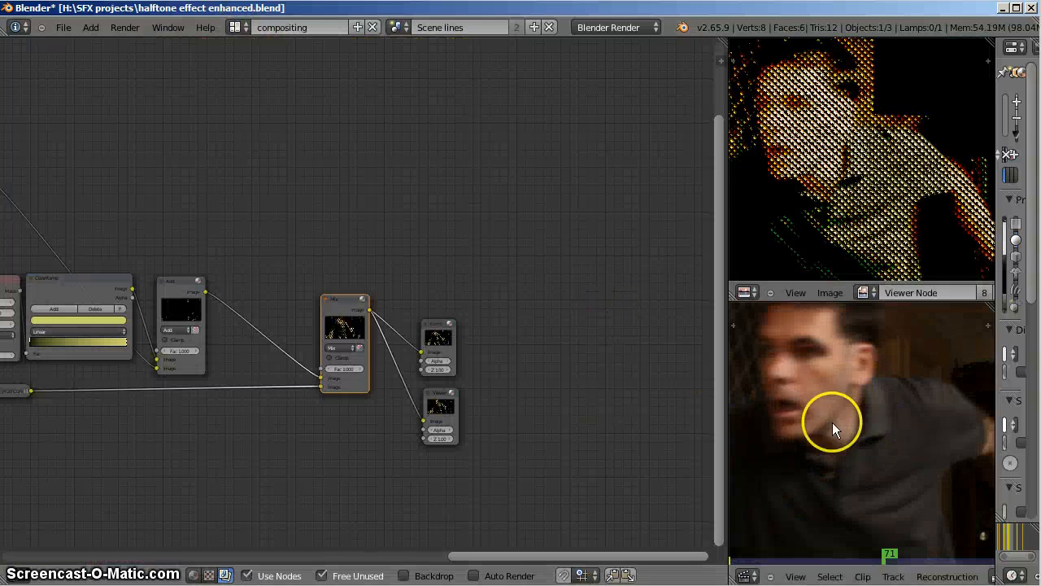
{"action": "mouse_move", "coordinate": [885, 468]}
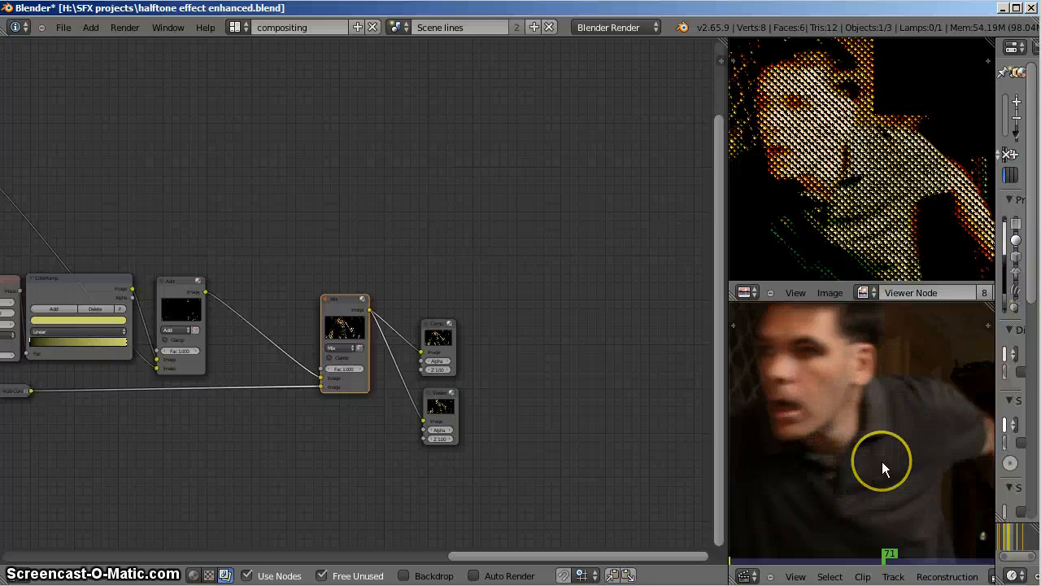
{"action": "mouse_move", "coordinate": [843, 399]}
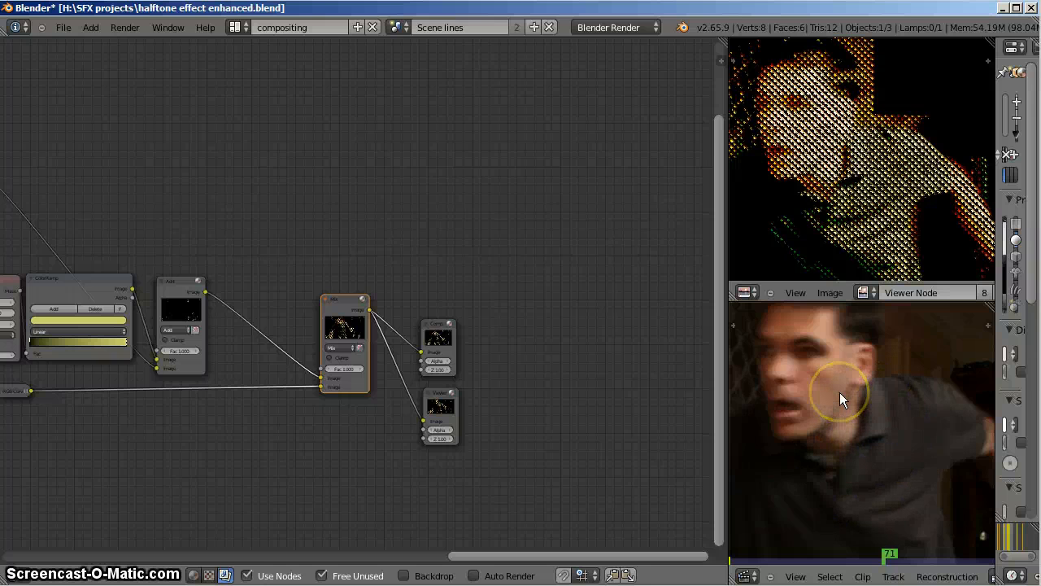
{"action": "mouse_move", "coordinate": [329, 237]}
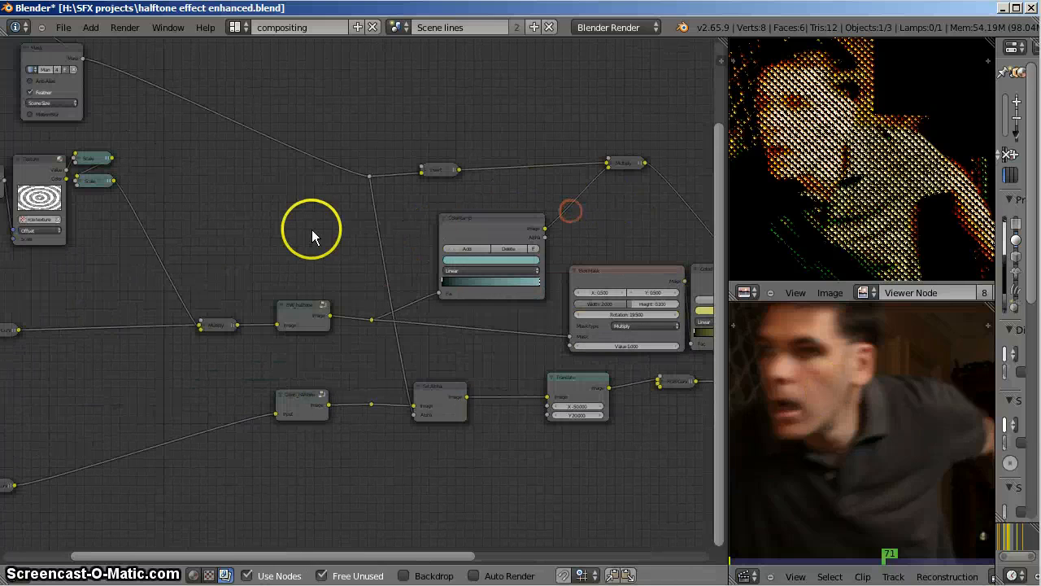
- Pan the node tree to bring the Movie Clip source node into view
{"action": "left_click_drag", "start_coordinate": [312, 236], "coordinate": [278, 480]}
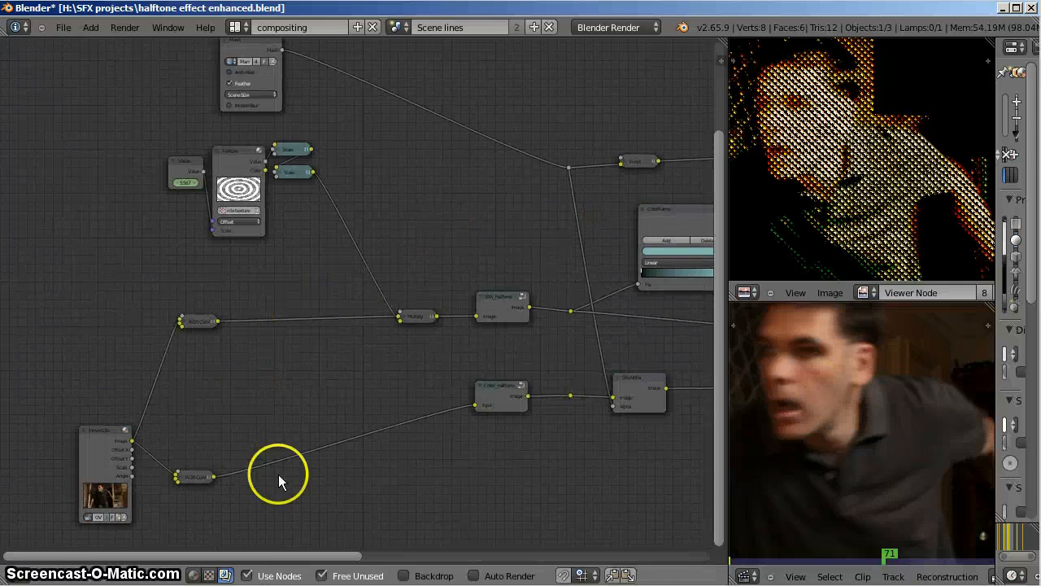
{"action": "mouse_move", "coordinate": [315, 273]}
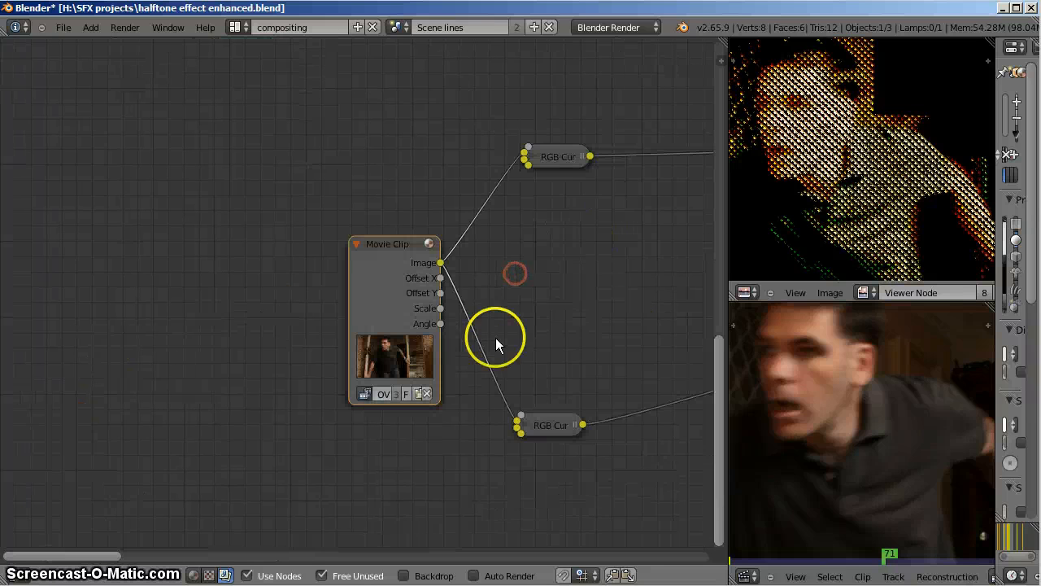
{"action": "mouse_move", "coordinate": [533, 160]}
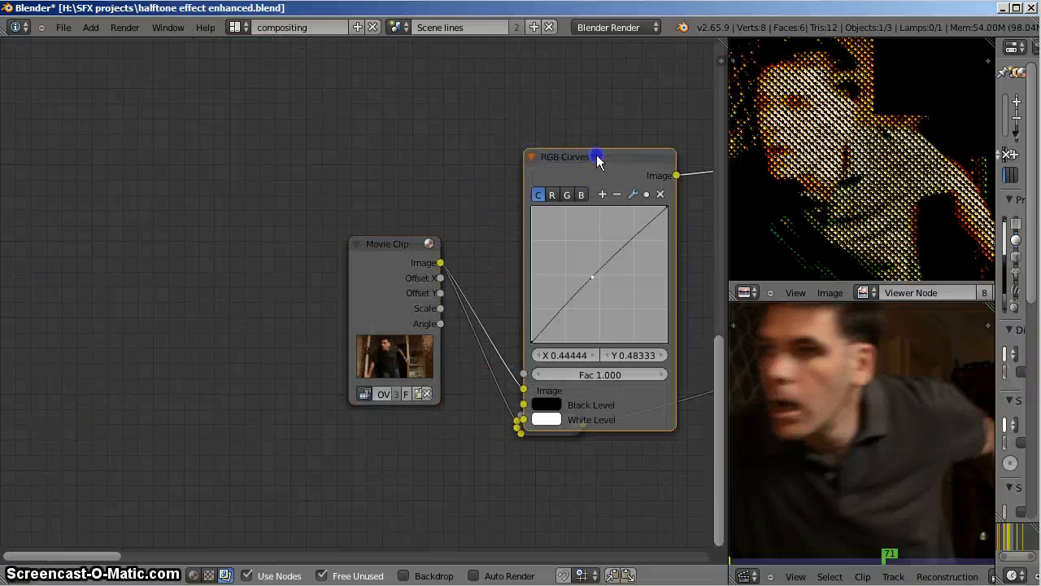
{"action": "mouse_move", "coordinate": [859, 204]}
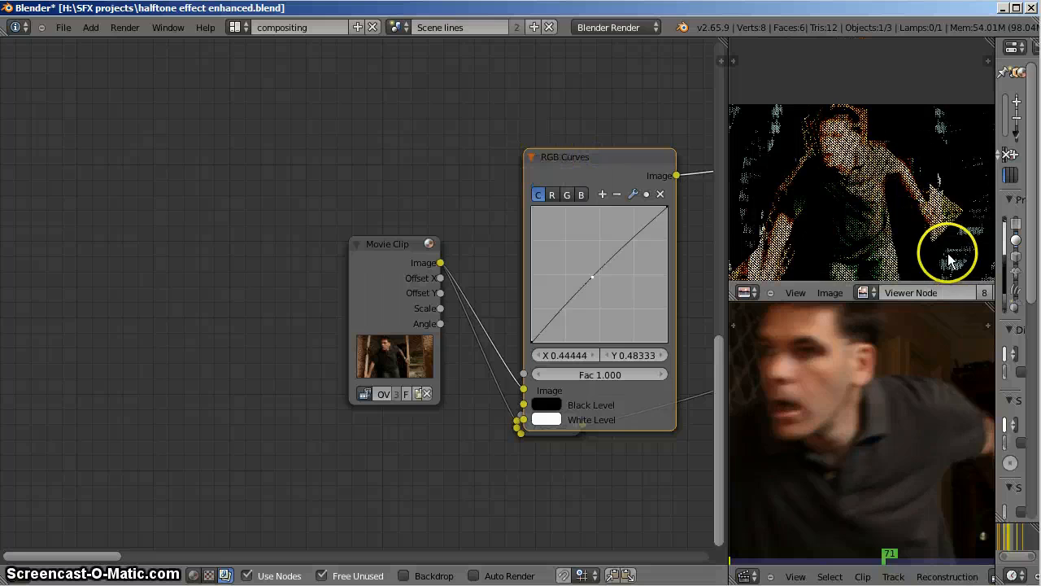
{"action": "mouse_move", "coordinate": [968, 257]}
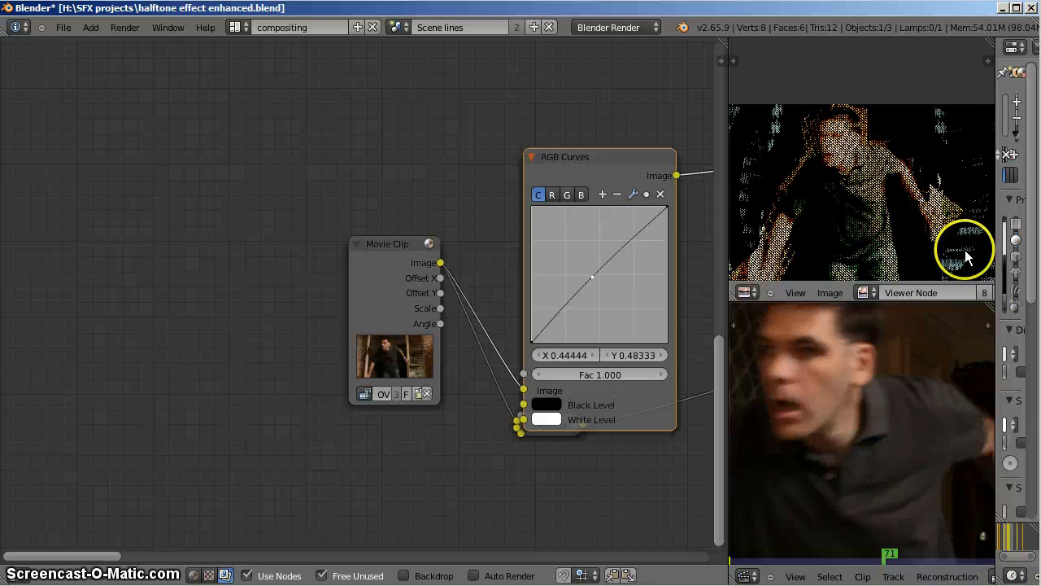
{"action": "mouse_move", "coordinate": [846, 244]}
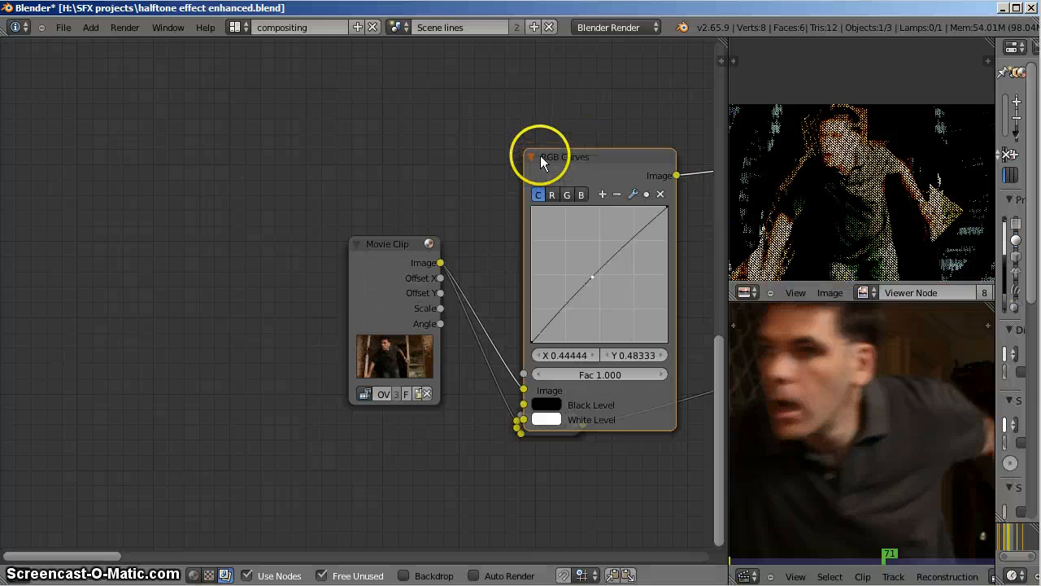
- Collapse the first RGB Curves node and select it before reviewing the halftone groups
{"action": "left_click", "coordinate": [533, 156]}
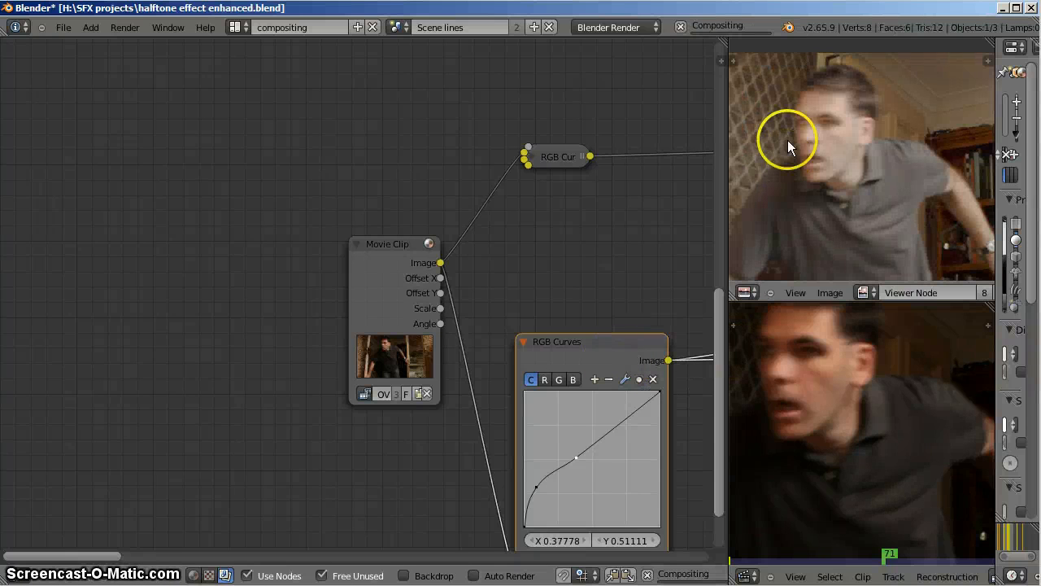
{"action": "mouse_move", "coordinate": [566, 192]}
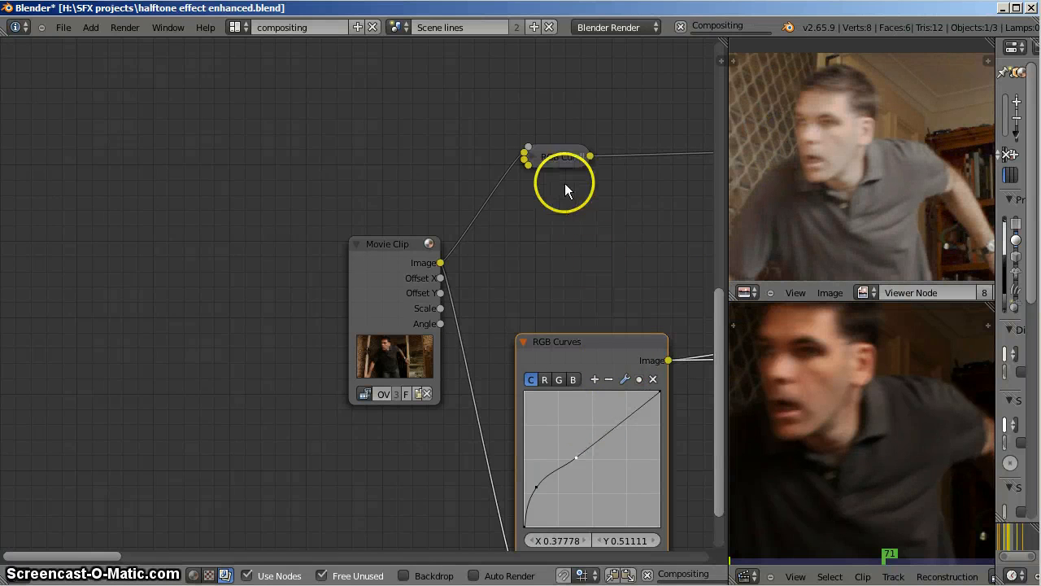
{"action": "left_click", "coordinate": [556, 156]}
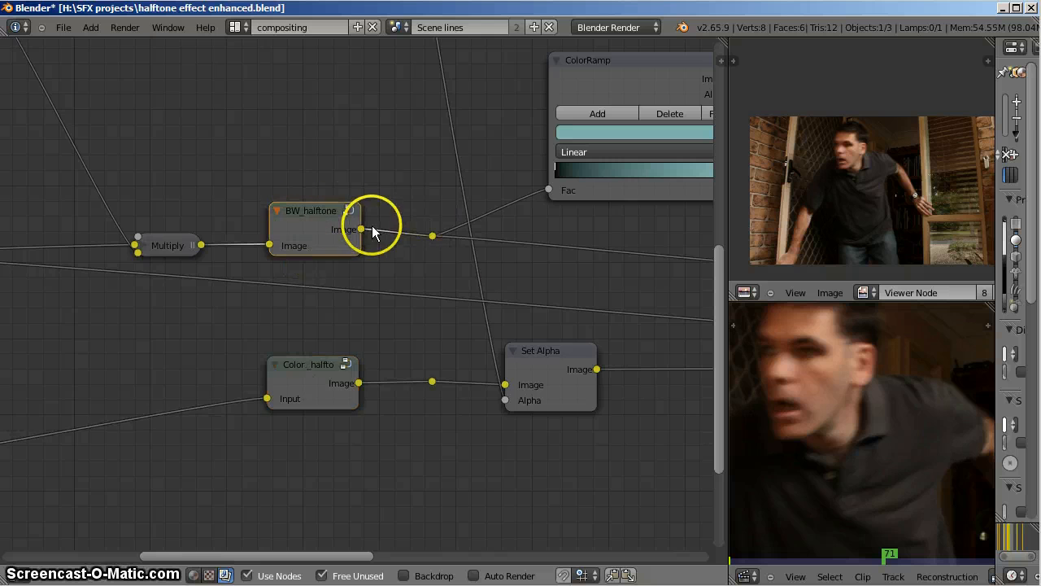
- Select the BW_halftone group node and enter it to reveal its dot-screen internals
{"action": "scroll", "scroll_direction": "down", "scroll_amount": 3}
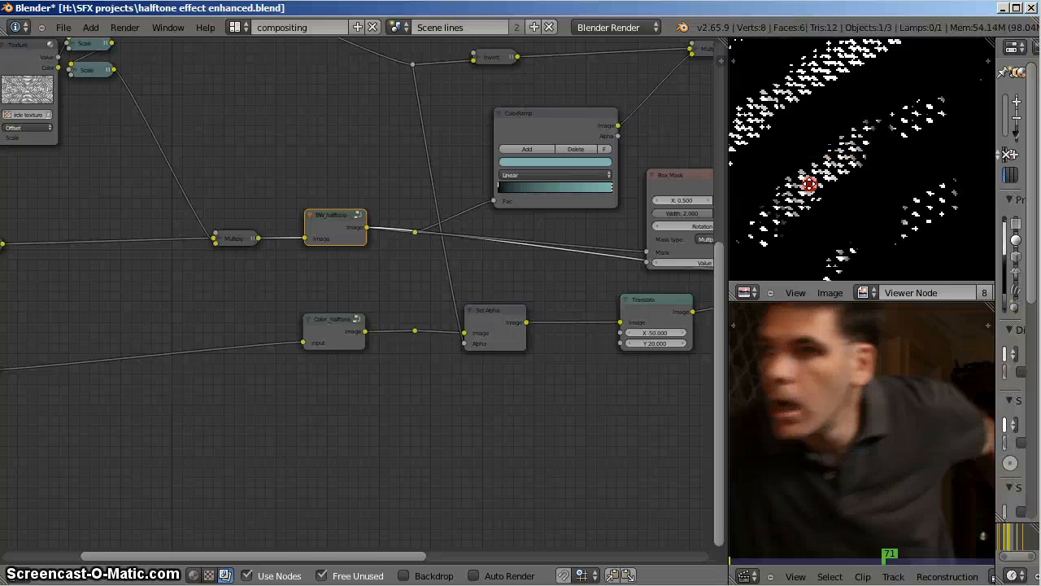
{"action": "left_click", "coordinate": [576, 149]}
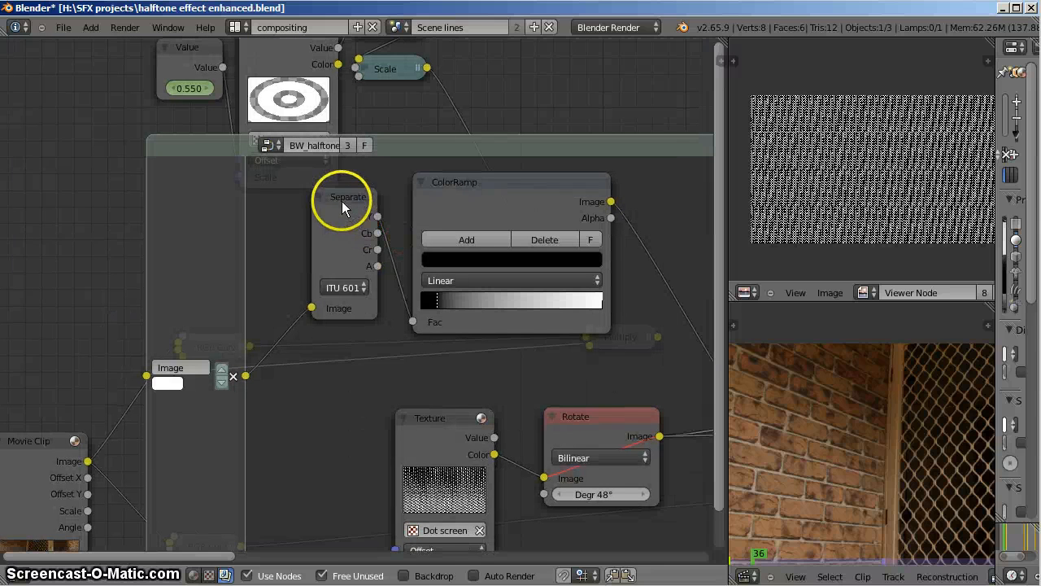
{"action": "left_click_drag", "start_coordinate": [342, 197], "coordinate": [308, 216]}
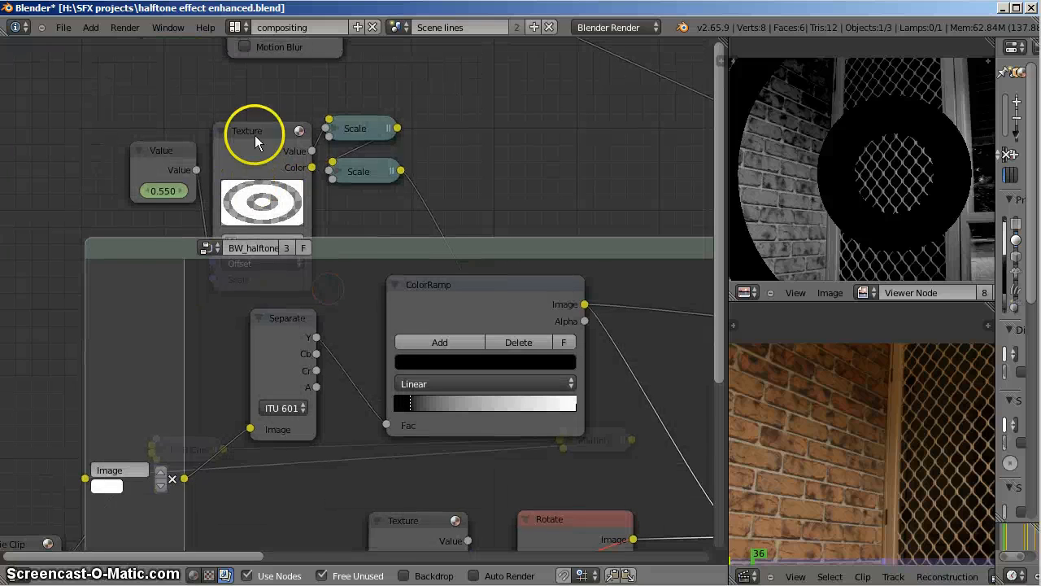
{"action": "scroll", "scroll_direction": "down", "scroll_amount": 3}
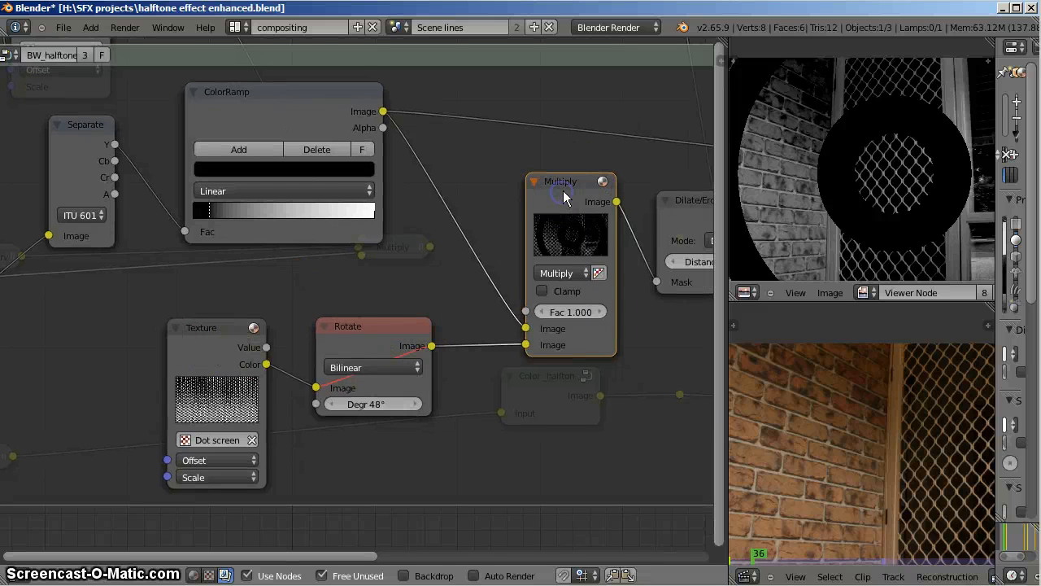
{"action": "mouse_move", "coordinate": [212, 350]}
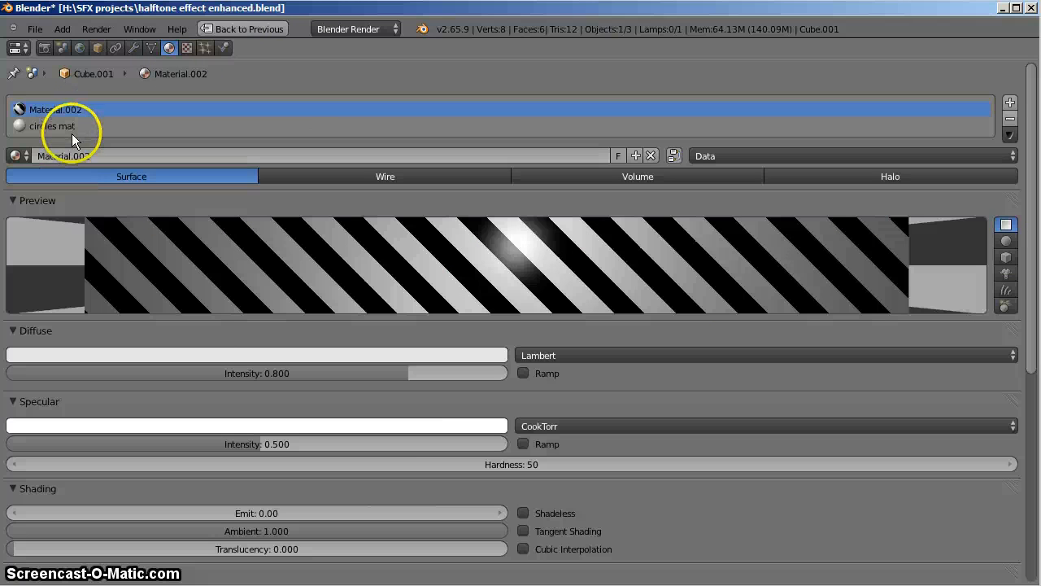
{"action": "mouse_move", "coordinate": [371, 214]}
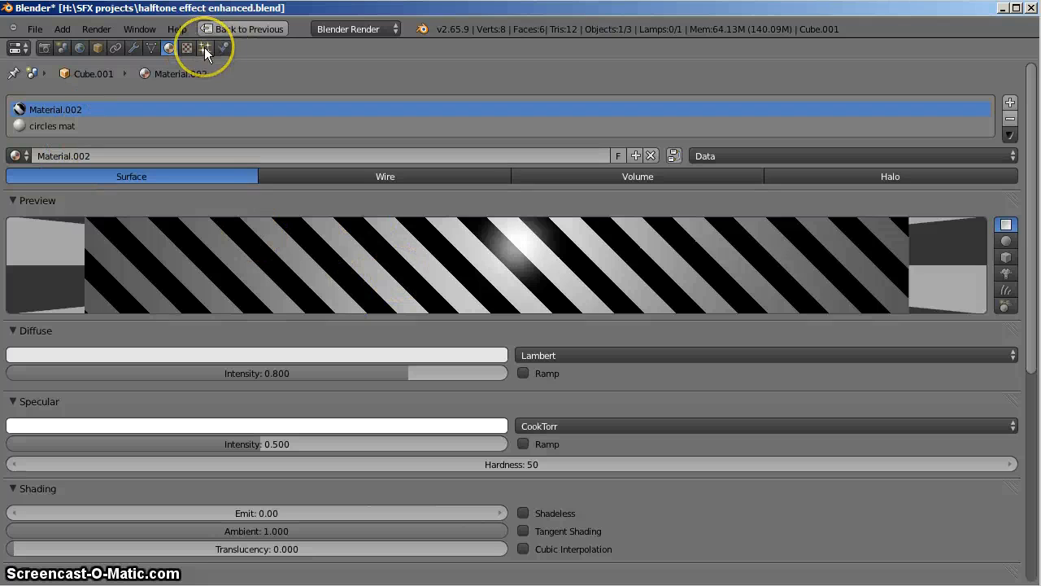
- Trial Dot screen.001 Magic turbulence at 4.30, 0.80, 7.00 and 23.30, then confirm 5.90
{"action": "left_click", "coordinate": [187, 49]}
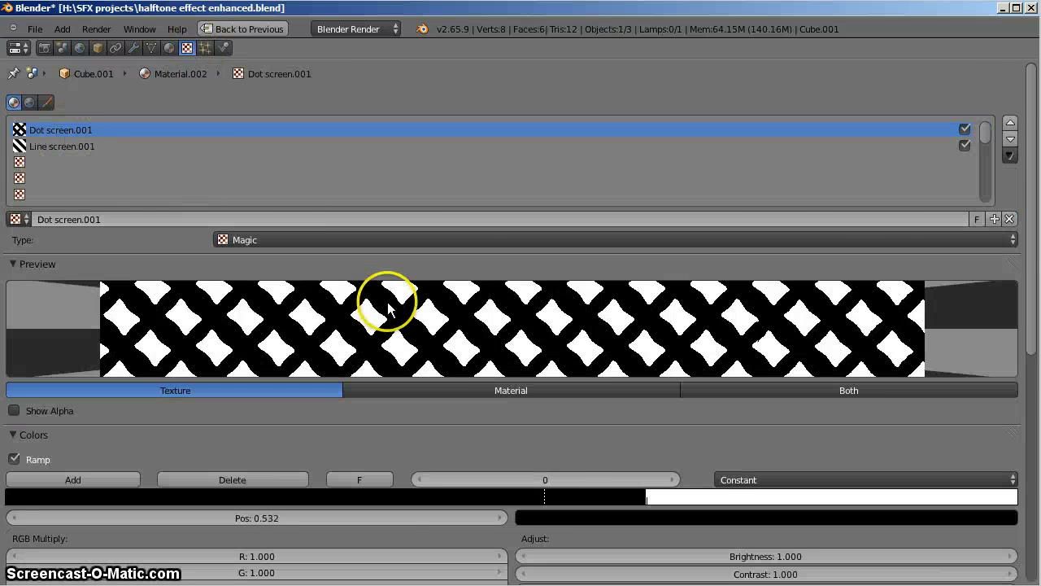
{"action": "scroll", "scroll_direction": "down", "scroll_amount": 3}
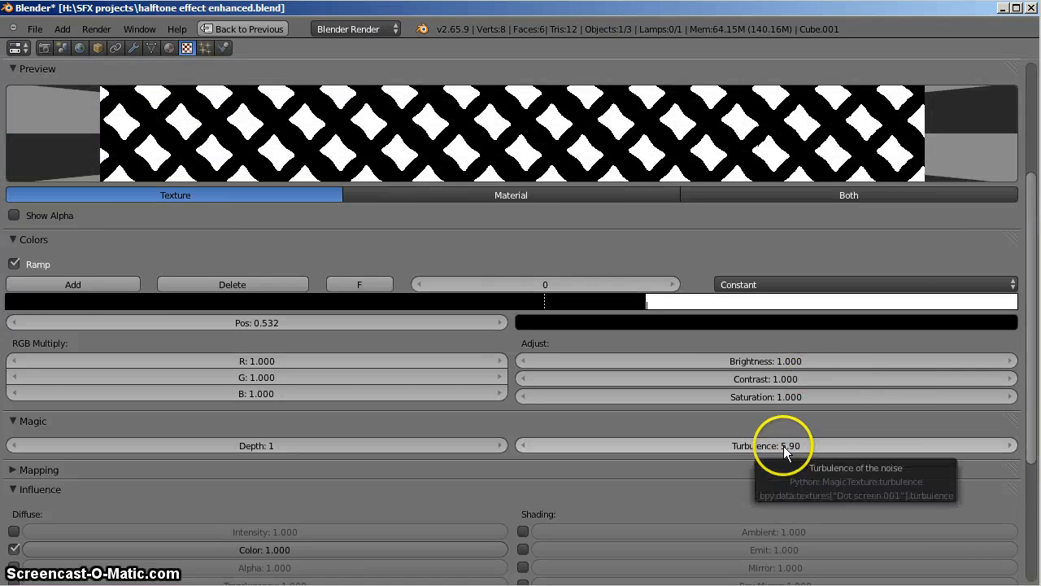
{"action": "left_click_drag", "start_coordinate": [784, 446], "coordinate": [765, 445]}
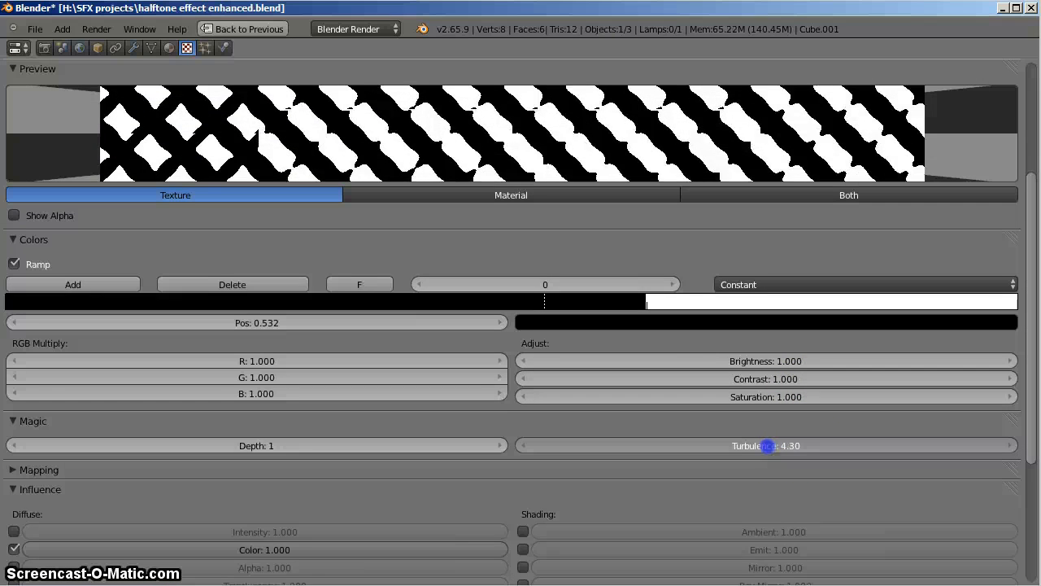
{"action": "left_click_drag", "start_coordinate": [764, 445], "coordinate": [736, 446]}
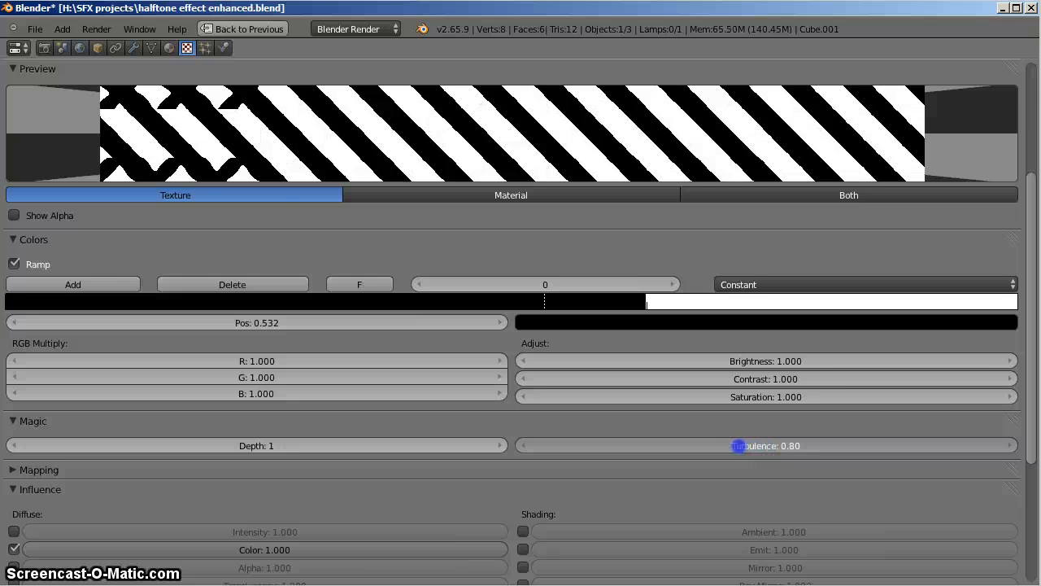
{"action": "left_click_drag", "start_coordinate": [736, 445], "coordinate": [778, 446]}
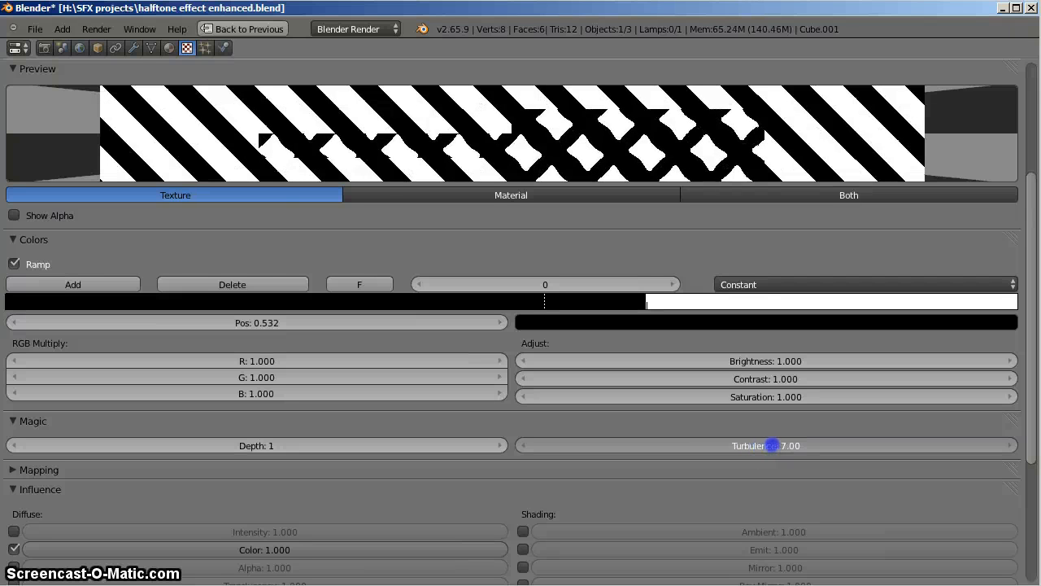
{"action": "left_click_drag", "start_coordinate": [772, 446], "coordinate": [820, 436]}
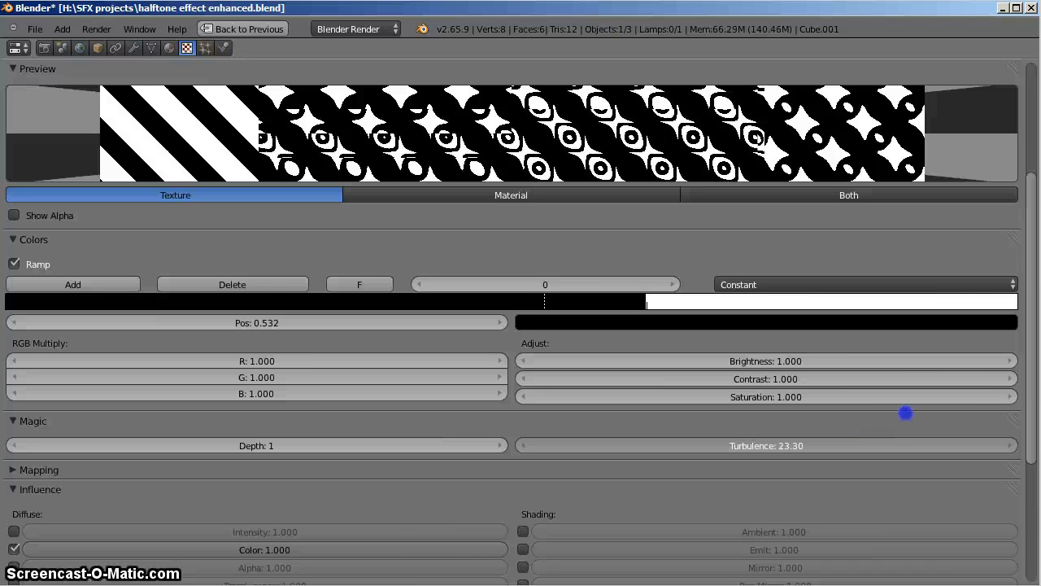
{"action": "left_click_drag", "start_coordinate": [905, 413], "coordinate": [1015, 397]}
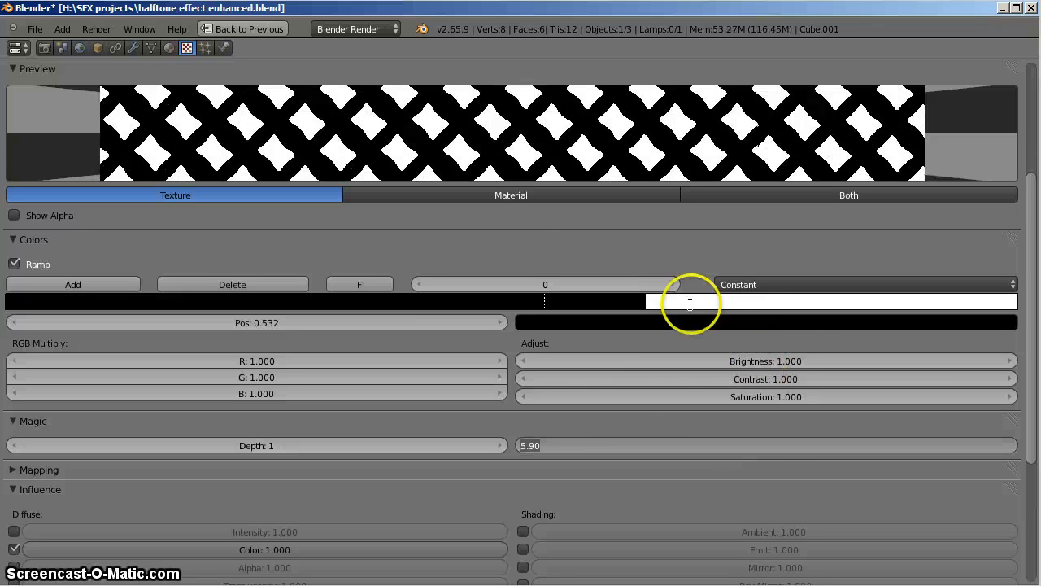
{"action": "key", "text": "Return"}
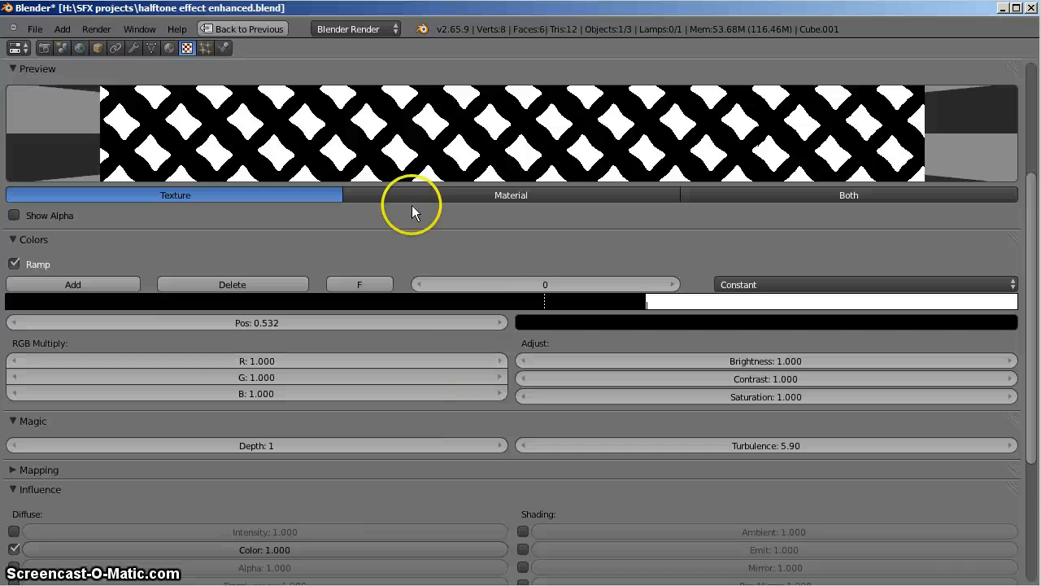
{"action": "left_click", "coordinate": [205, 47]}
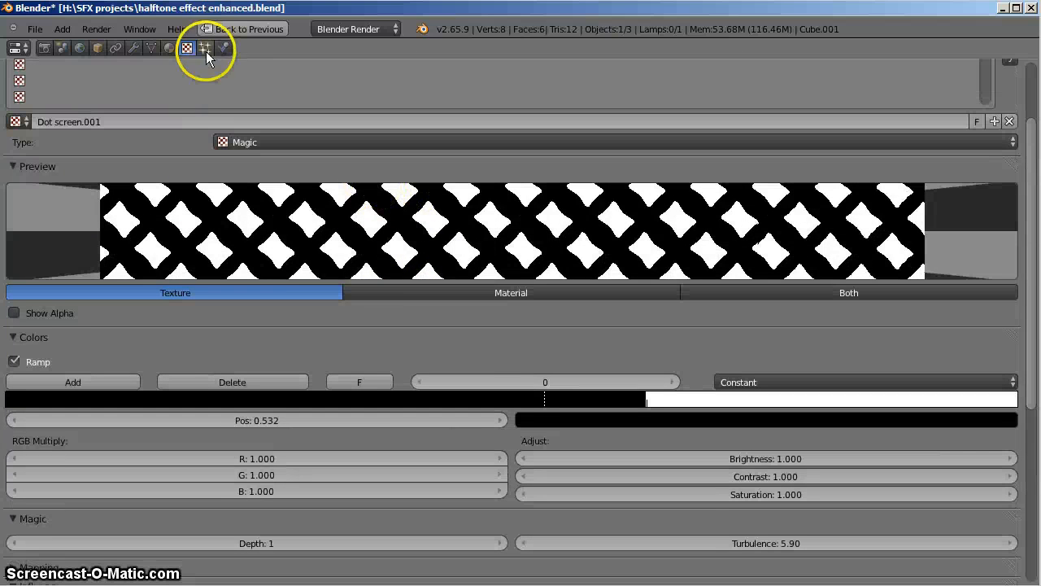
{"action": "mouse_move", "coordinate": [735, 111]}
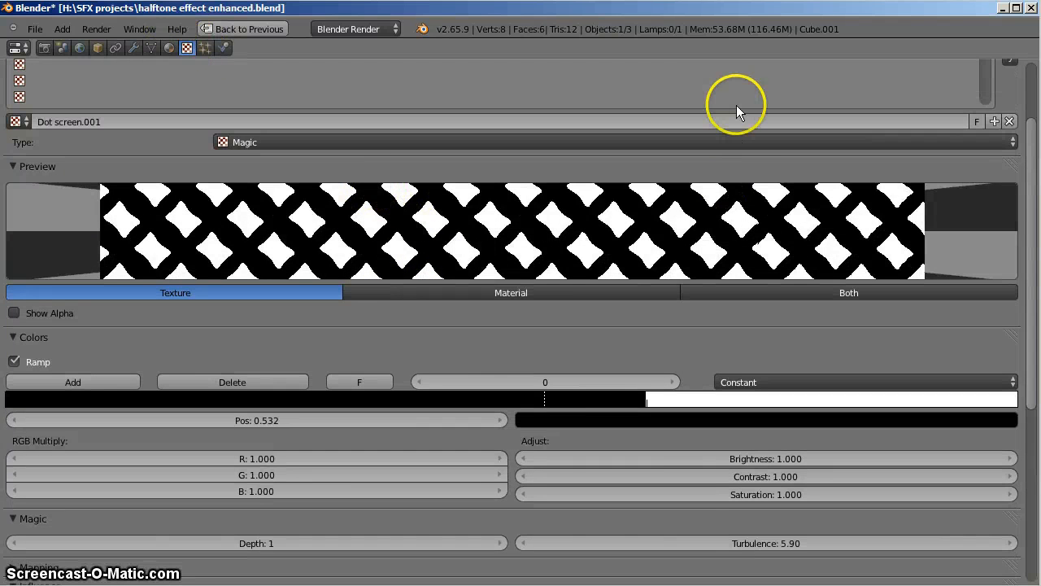
{"action": "mouse_move", "coordinate": [765, 458]}
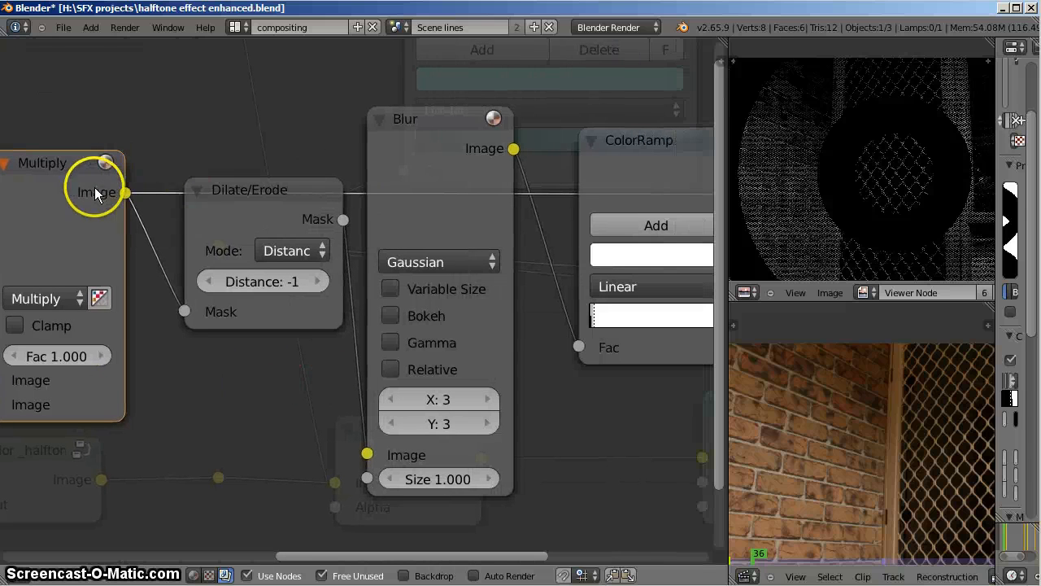
- Preview the Dilate/Erode node's output in the Viewer, then zoom out to the whole graph
{"action": "left_click_drag", "start_coordinate": [249, 189], "coordinate": [268, 299]}
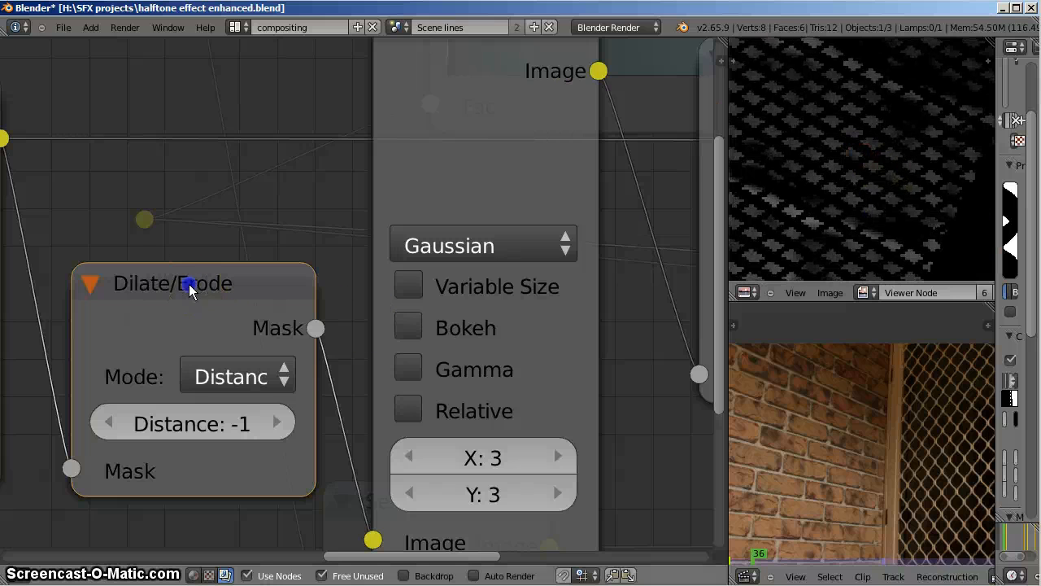
{"action": "left_click", "coordinate": [192, 283]}
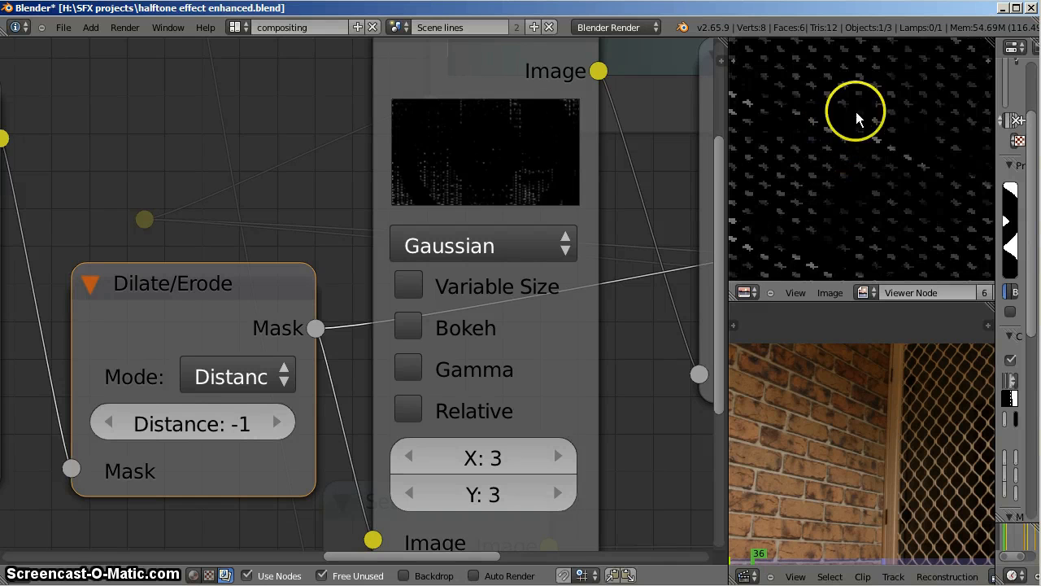
{"action": "mouse_move", "coordinate": [882, 153]}
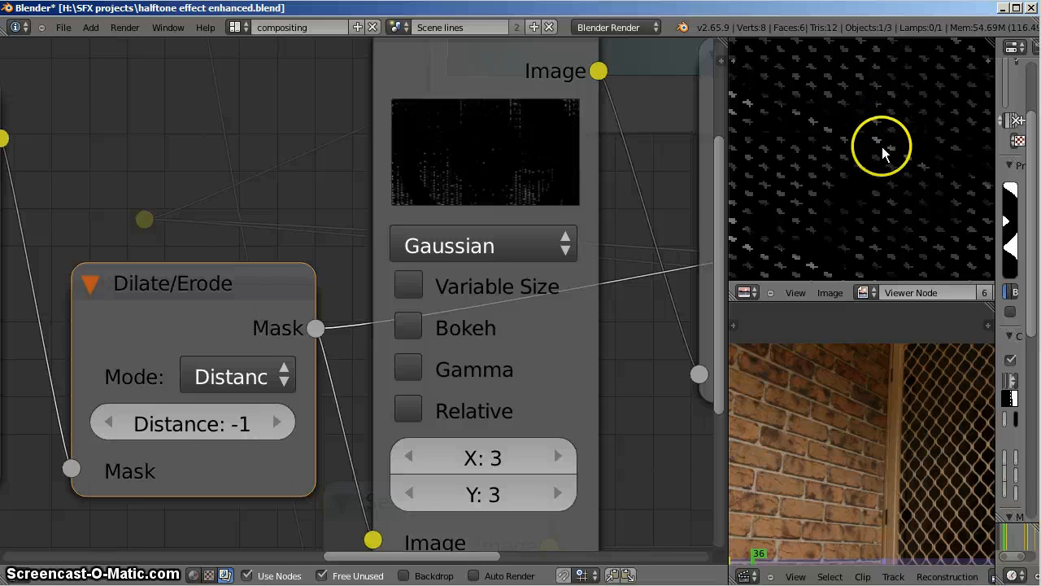
{"action": "mouse_move", "coordinate": [488, 97]}
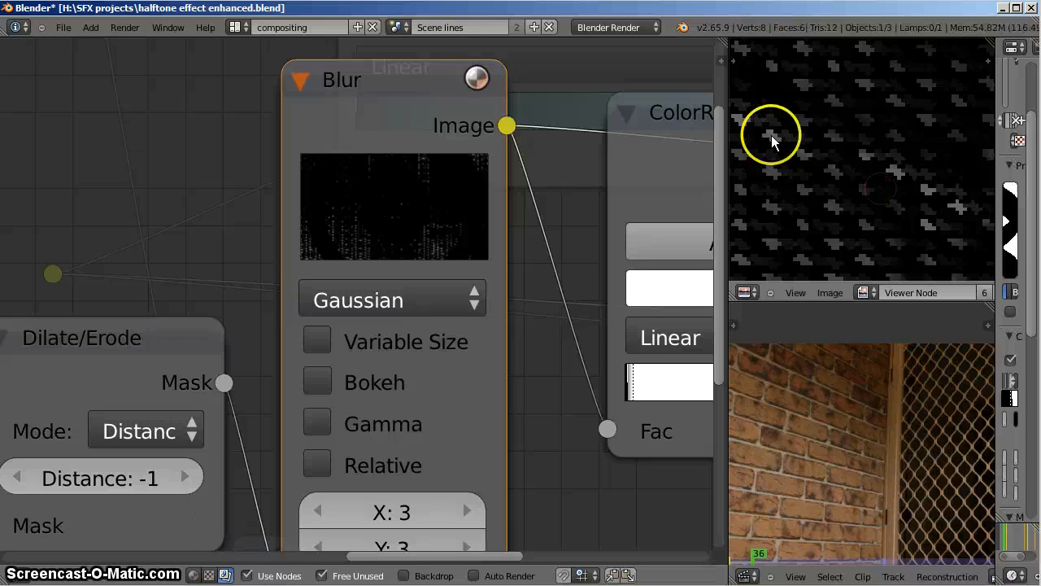
{"action": "mouse_move", "coordinate": [878, 179]}
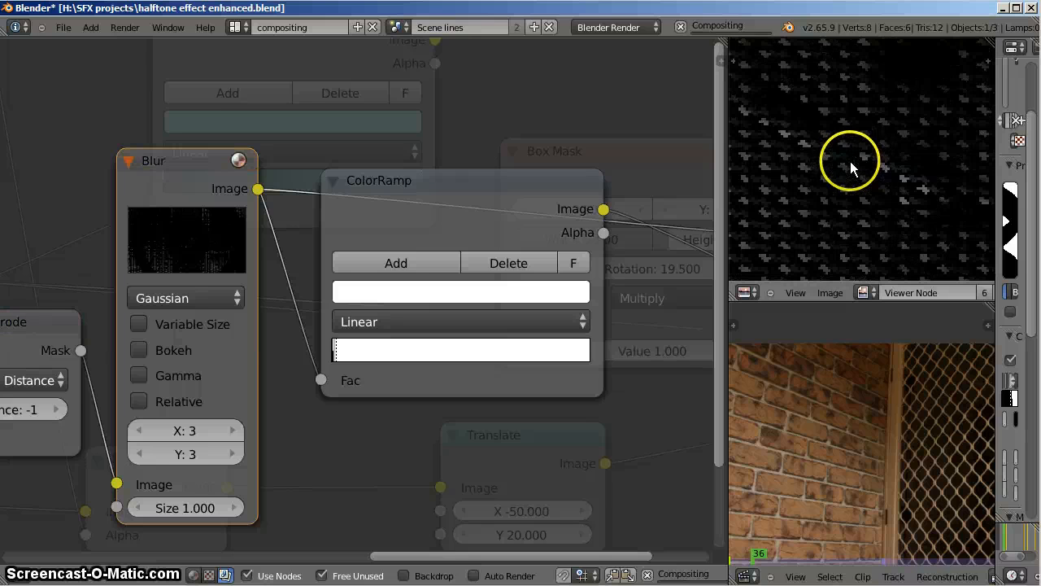
{"action": "mouse_move", "coordinate": [485, 227]}
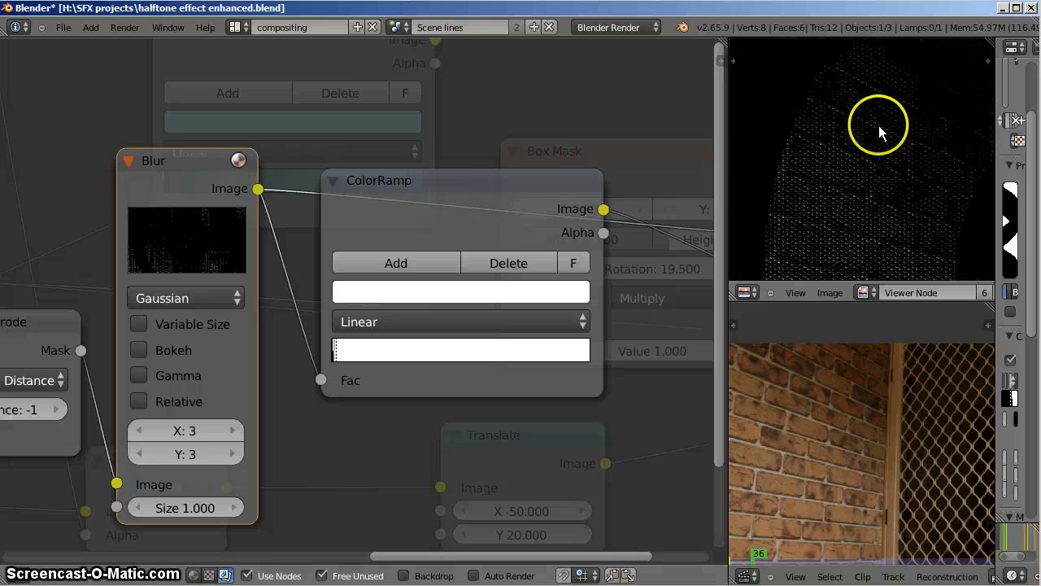
{"action": "mouse_move", "coordinate": [468, 180]}
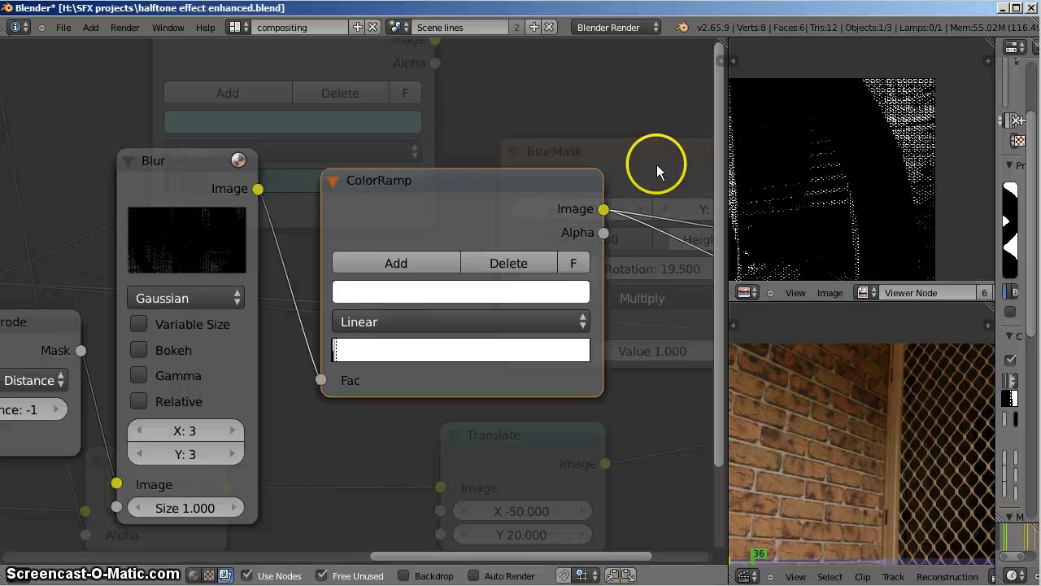
{"action": "left_click_drag", "start_coordinate": [659, 171], "coordinate": [407, 147]}
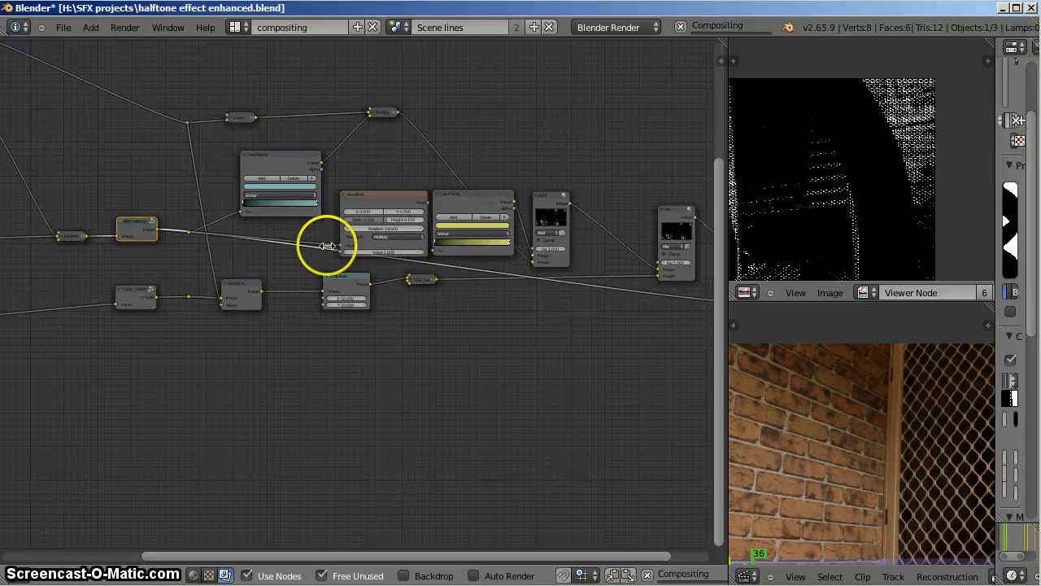
{"action": "scroll", "scroll_direction": "up", "scroll_amount": 3}
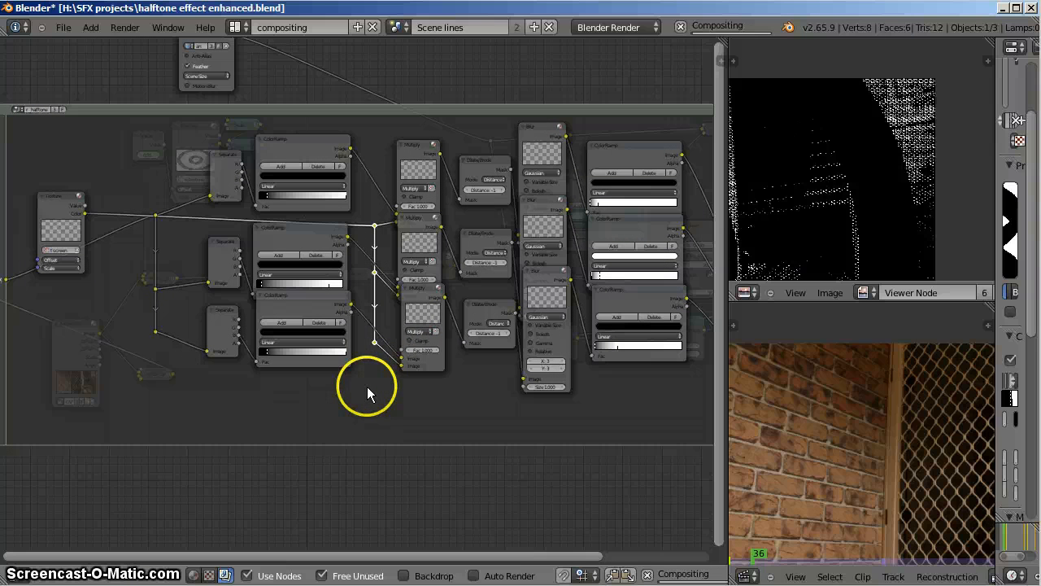
{"action": "mouse_move", "coordinate": [478, 361]}
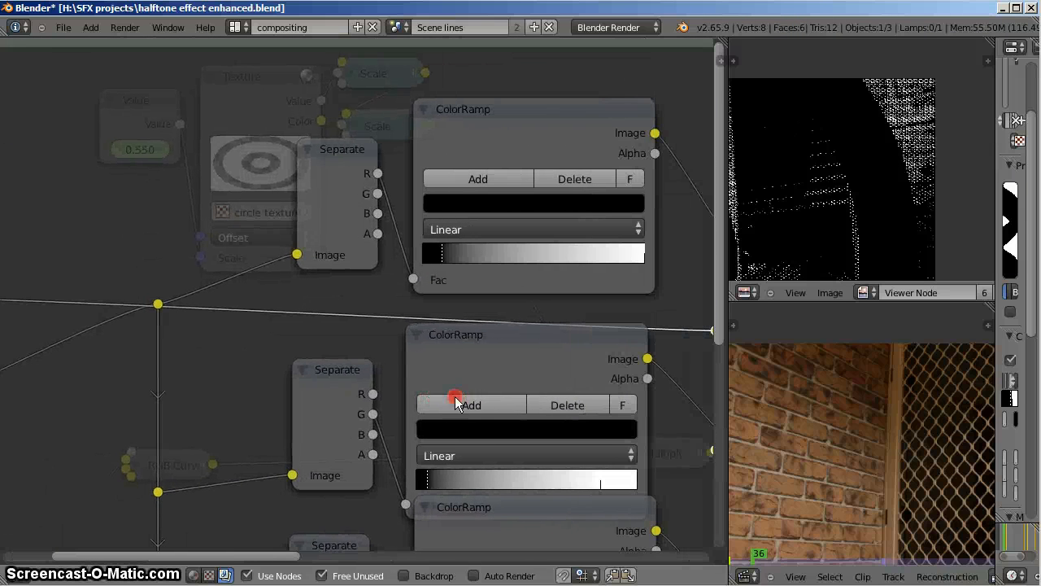
{"action": "left_click", "coordinate": [342, 377]}
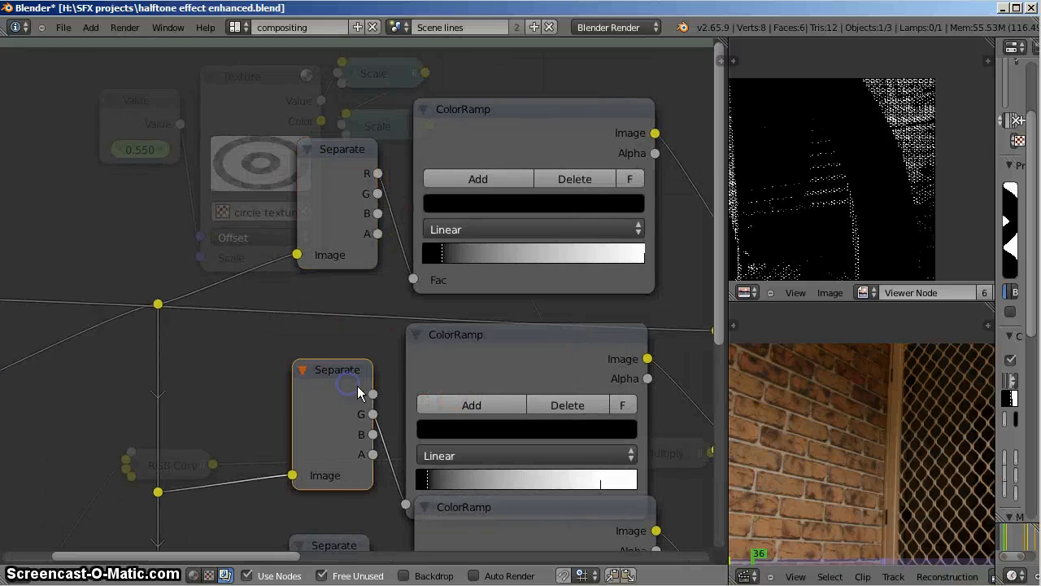
{"action": "scroll", "scroll_direction": "down", "scroll_amount": 3}
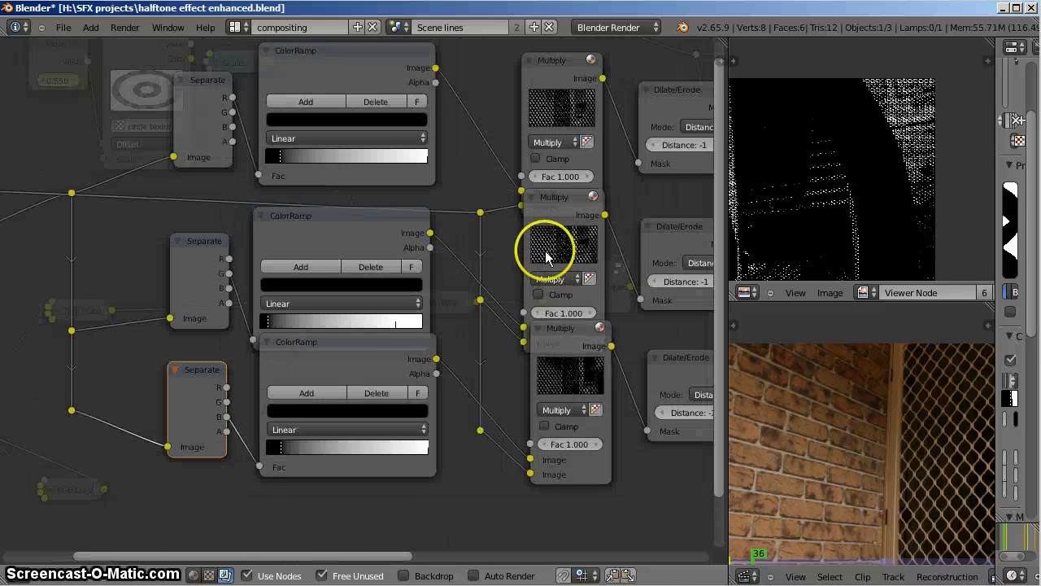
{"action": "left_click_drag", "start_coordinate": [545, 257], "coordinate": [342, 371]}
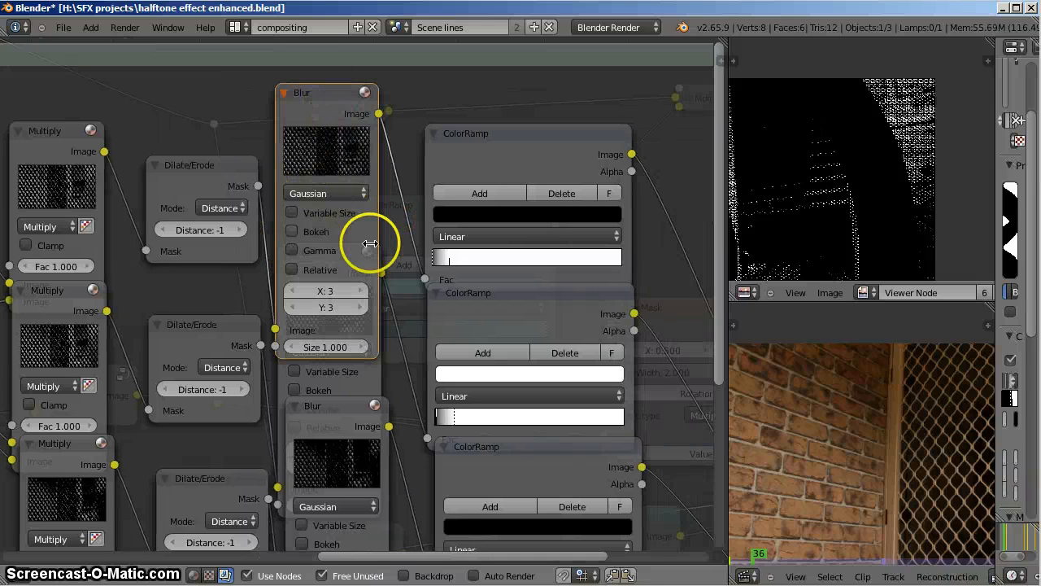
{"action": "mouse_move", "coordinate": [527, 162]}
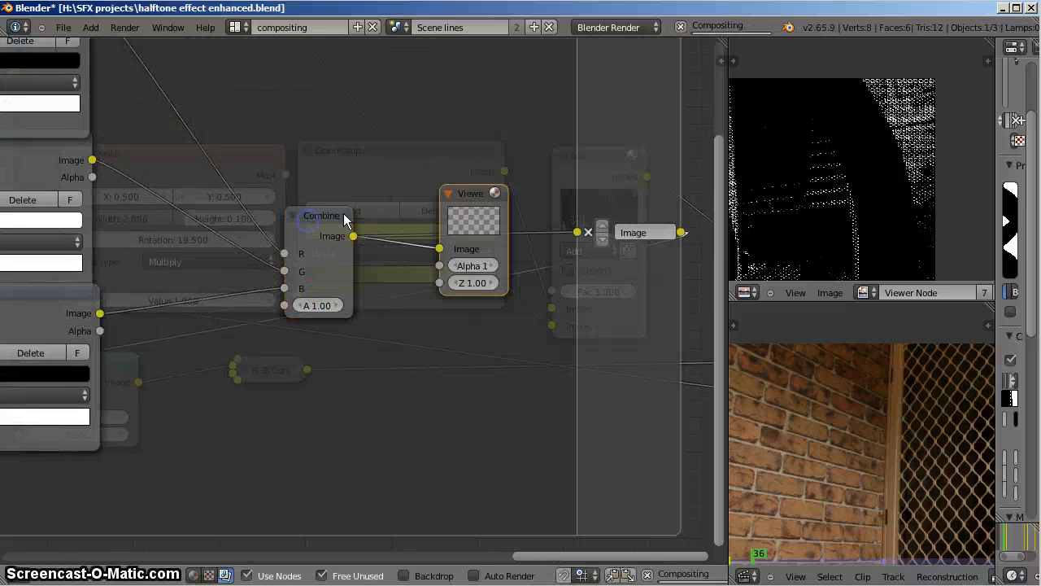
{"action": "left_click", "coordinate": [480, 194]}
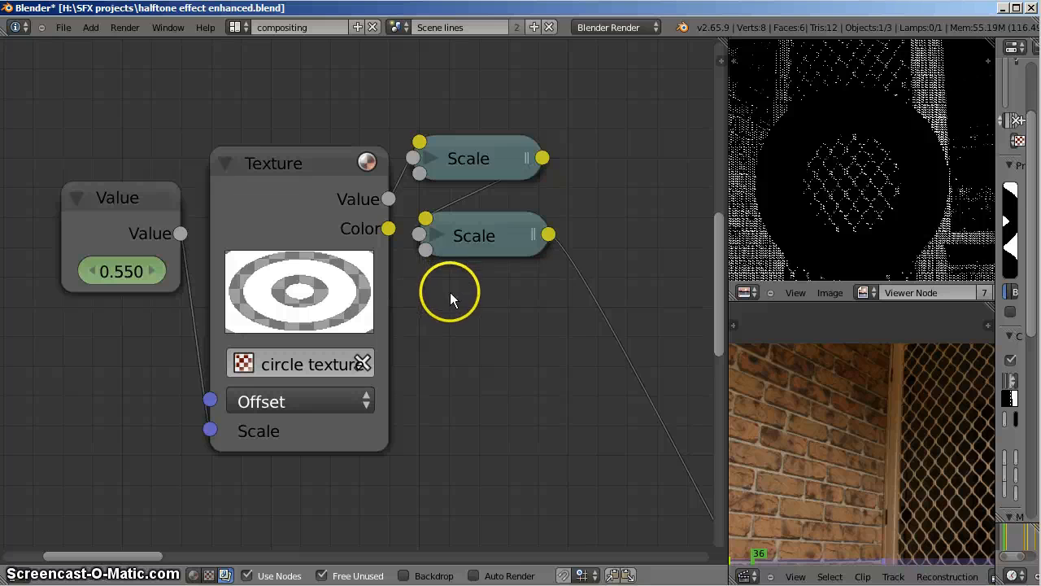
{"action": "mouse_move", "coordinate": [273, 163]}
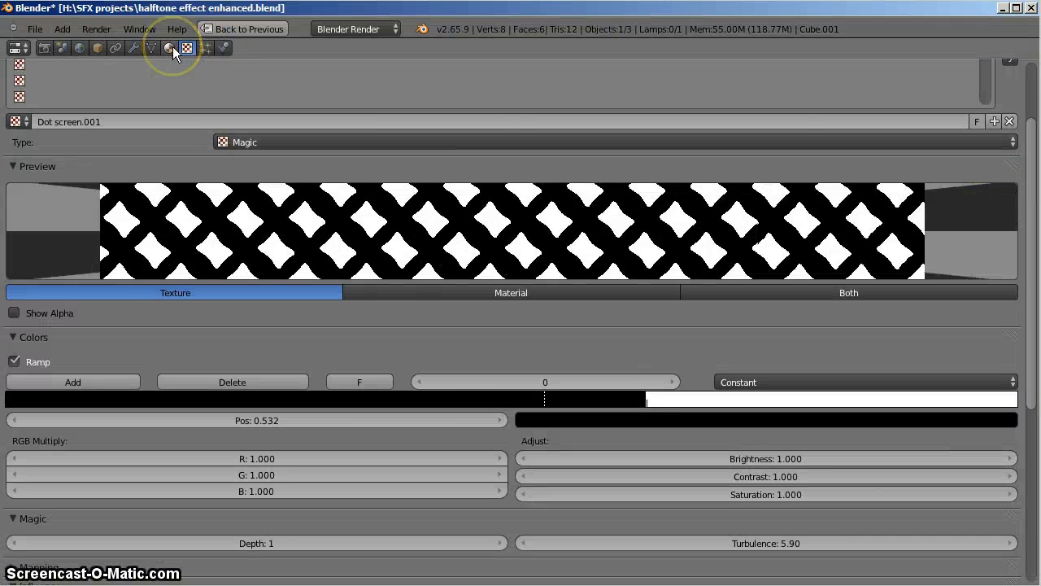
- Select the circles mat material and show its Wood Rings texture settings
{"action": "left_click", "coordinate": [169, 47]}
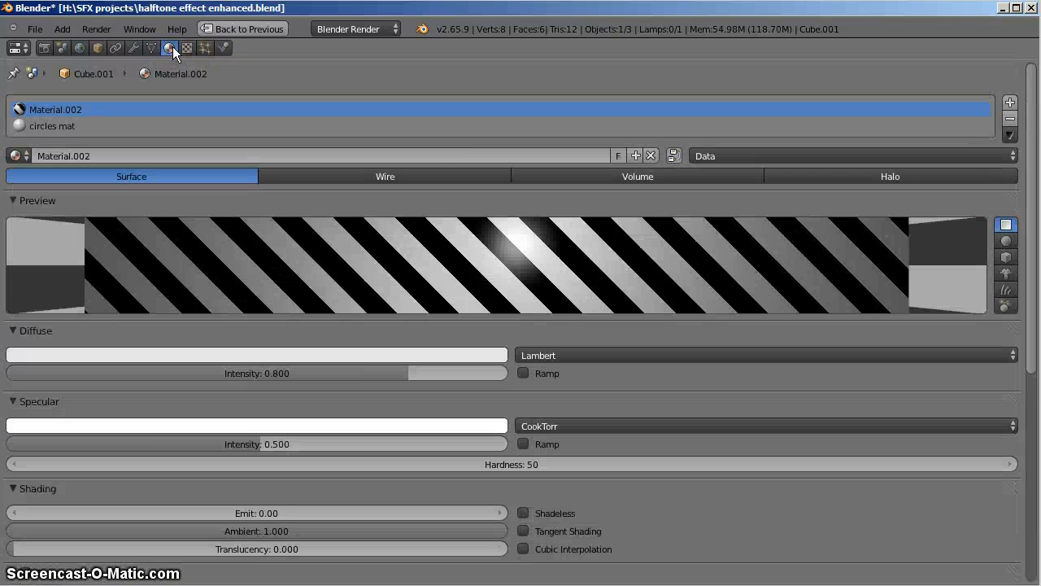
{"action": "left_click", "coordinate": [52, 125]}
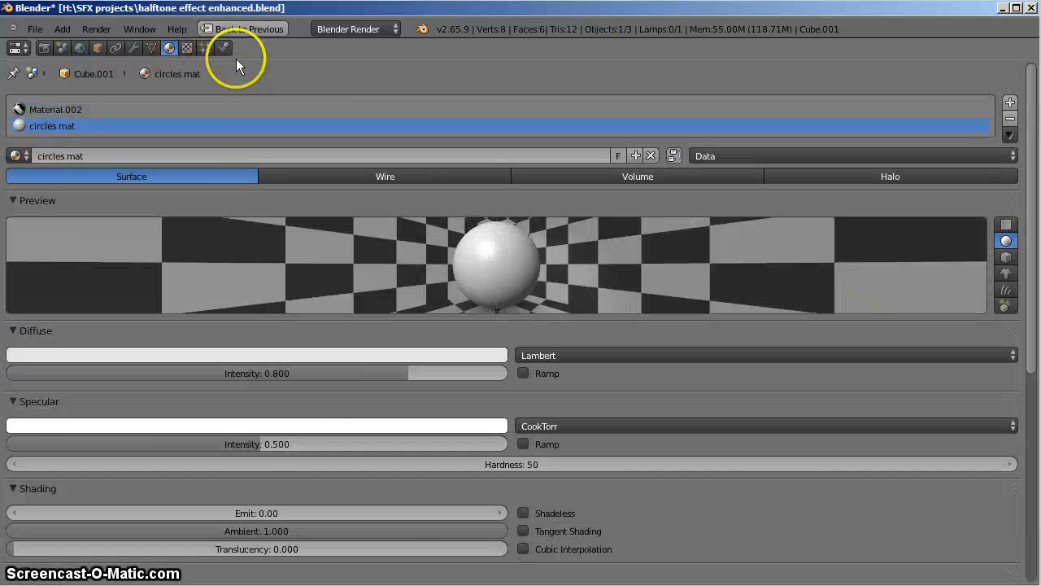
{"action": "left_click", "coordinate": [188, 48]}
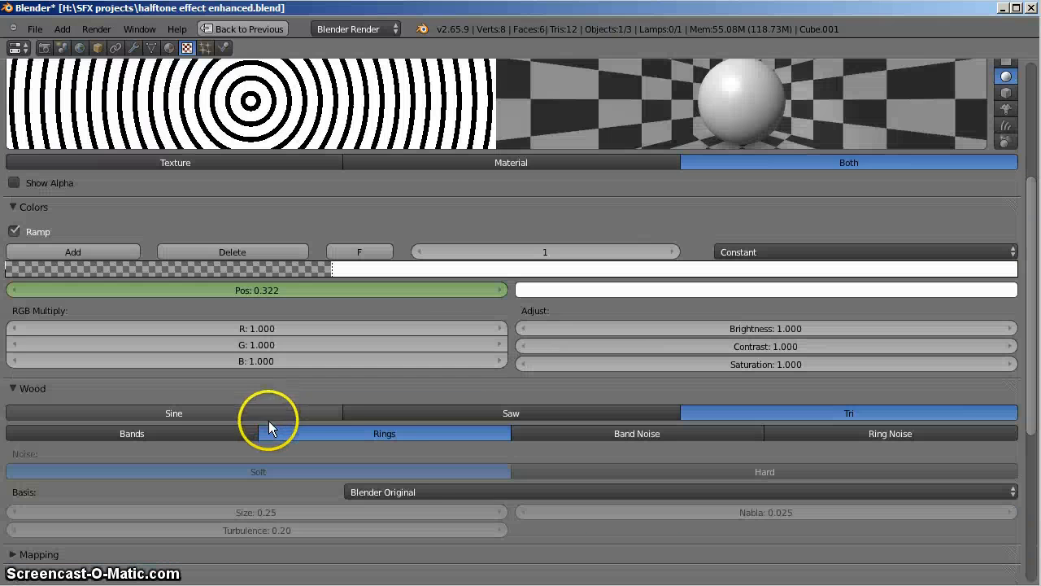
{"action": "mouse_move", "coordinate": [431, 432]}
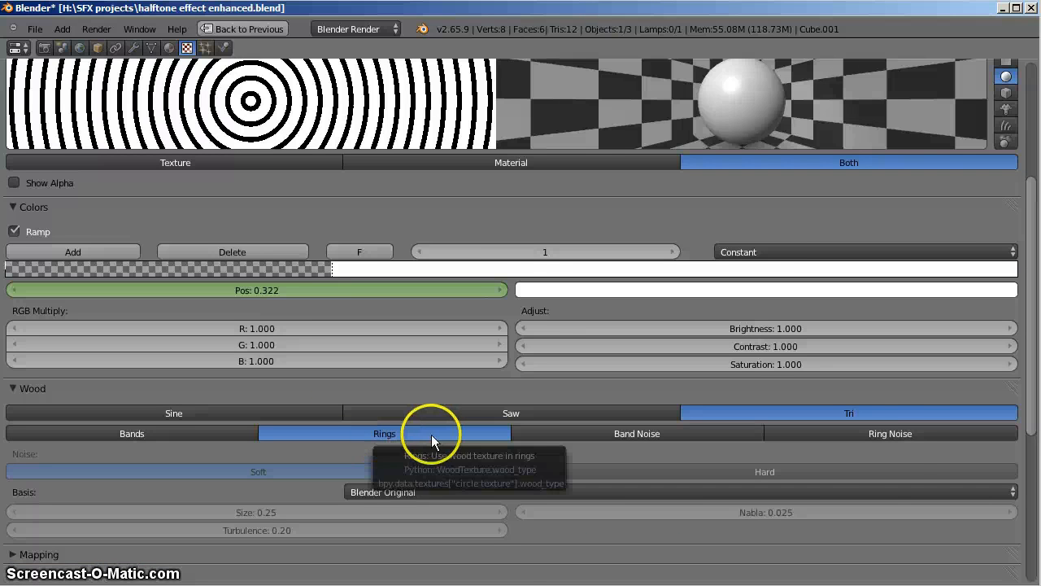
- Move the ramp's white stop from 0.322 to about 0.387 to thicken the black rings
{"action": "scroll", "scroll_direction": "down", "scroll_amount": 3}
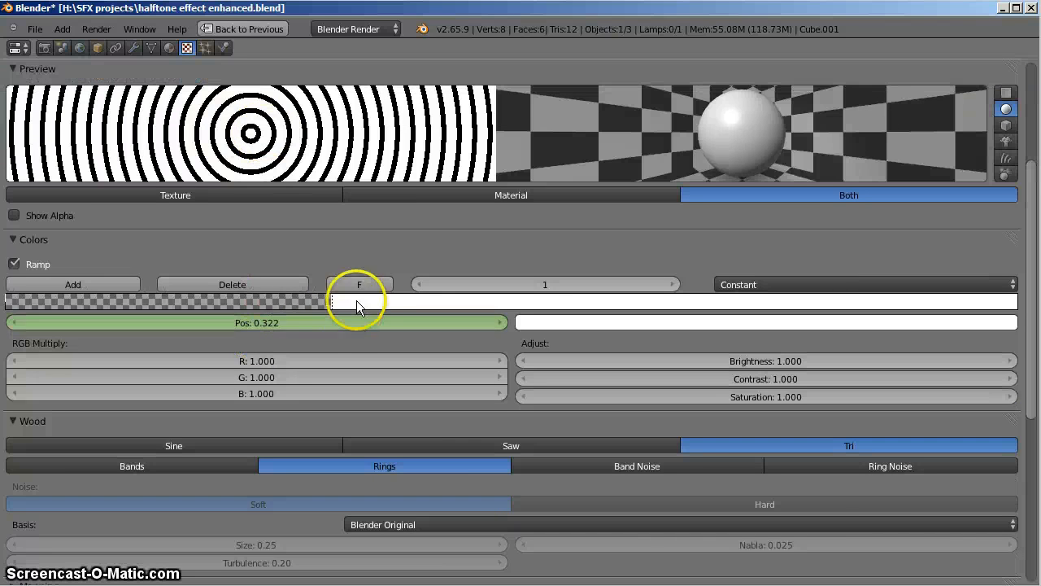
{"action": "left_click_drag", "start_coordinate": [357, 301], "coordinate": [371, 301]}
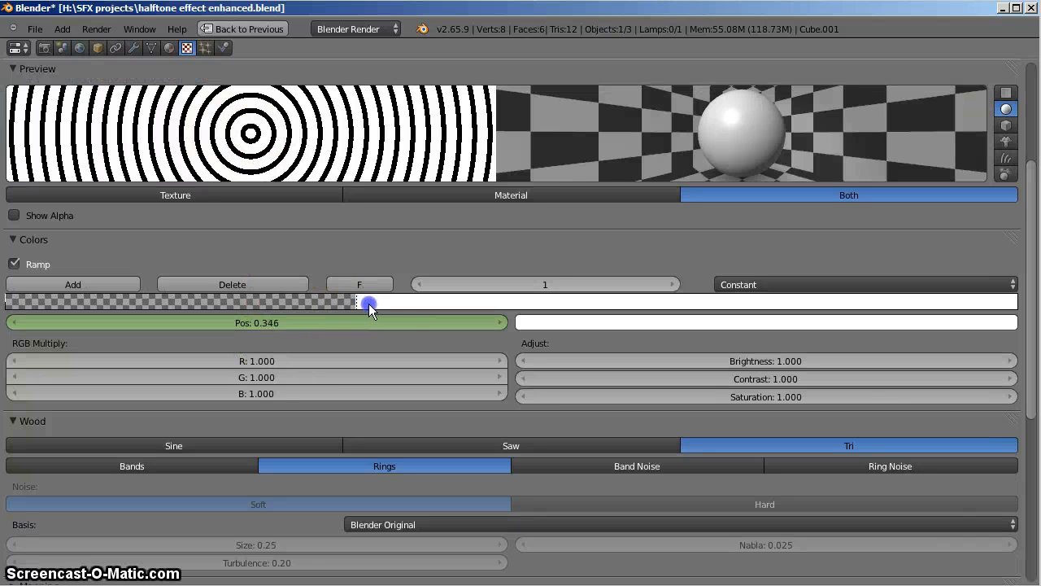
{"action": "left_click_drag", "start_coordinate": [371, 301], "coordinate": [427, 301]}
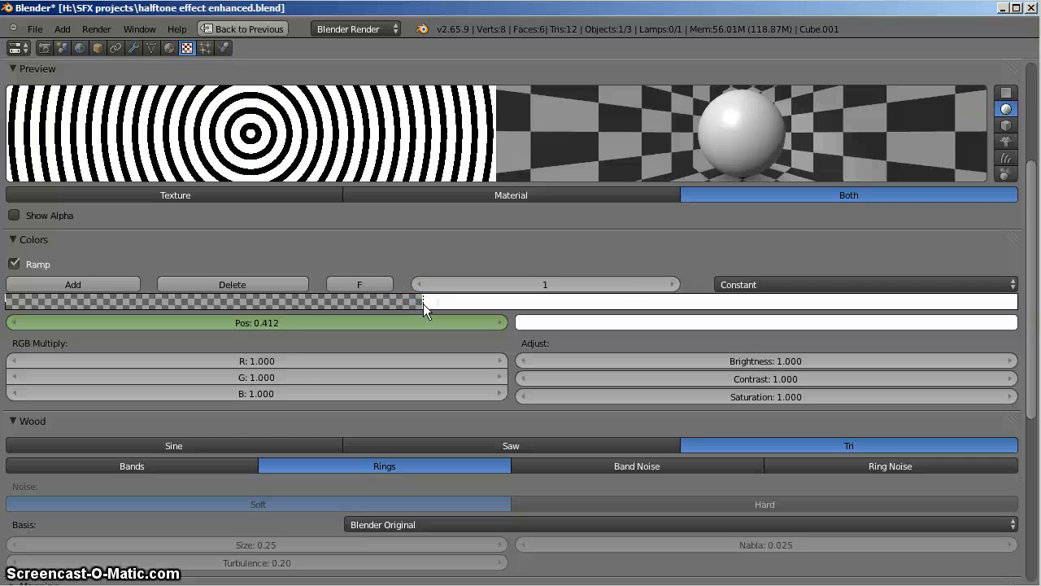
{"action": "left_click_drag", "start_coordinate": [426, 301], "coordinate": [740, 301]}
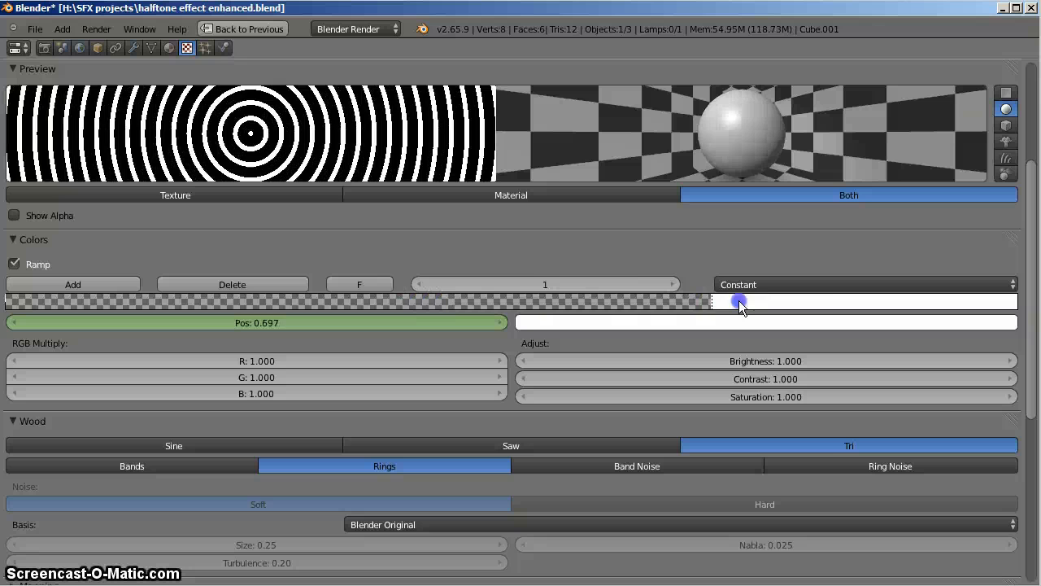
{"action": "left_click_drag", "start_coordinate": [738, 301], "coordinate": [399, 301]}
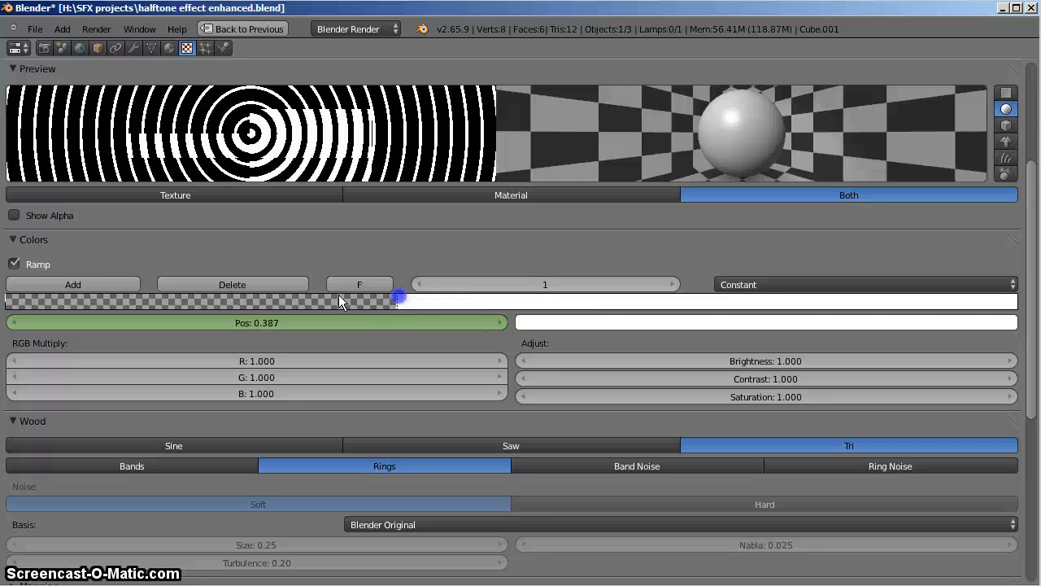
{"action": "left_click_drag", "start_coordinate": [398, 301], "coordinate": [342, 301]}
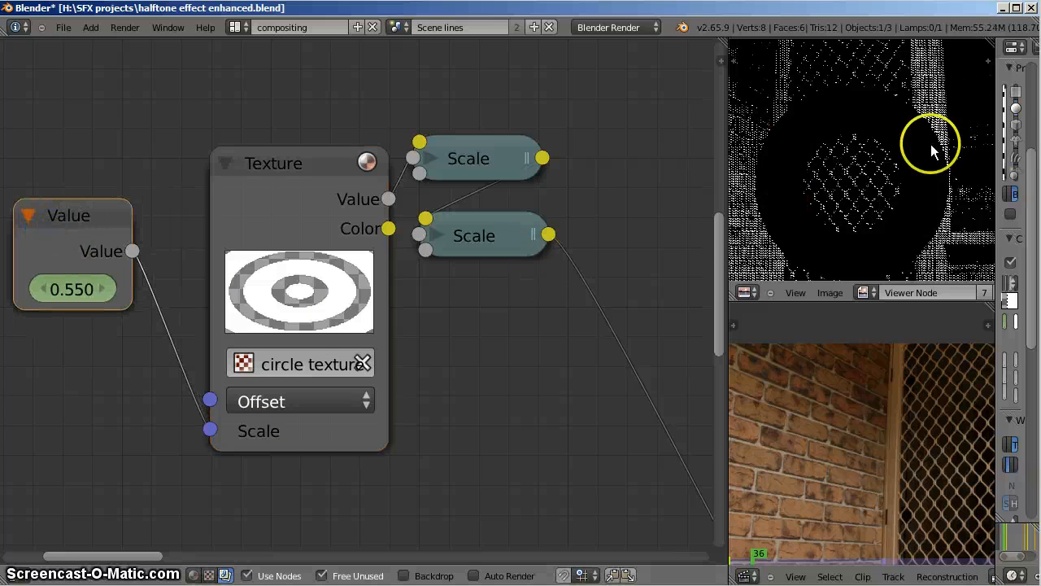
{"action": "mouse_move", "coordinate": [72, 290]}
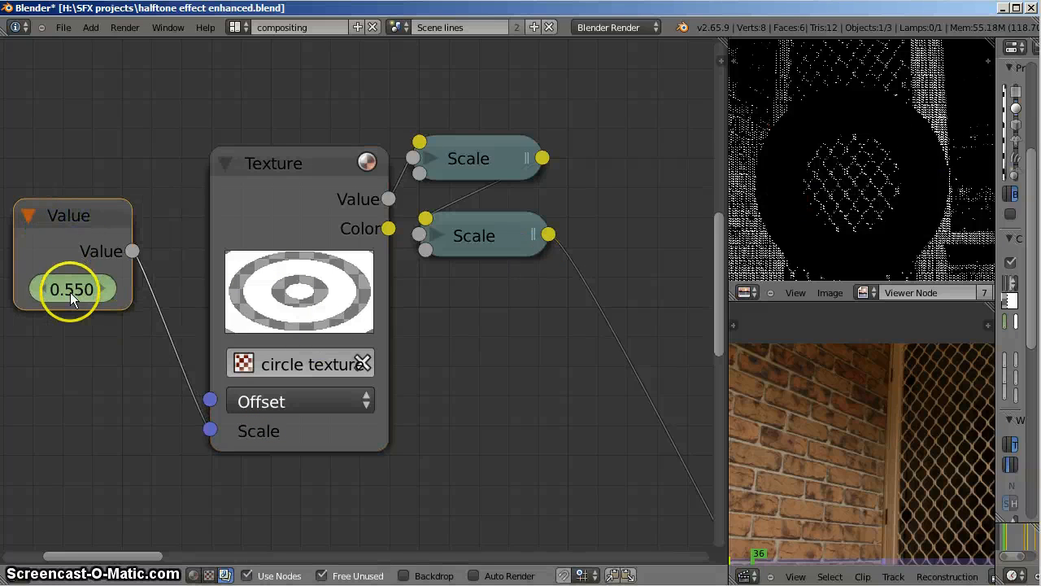
{"action": "mouse_move", "coordinate": [264, 439]}
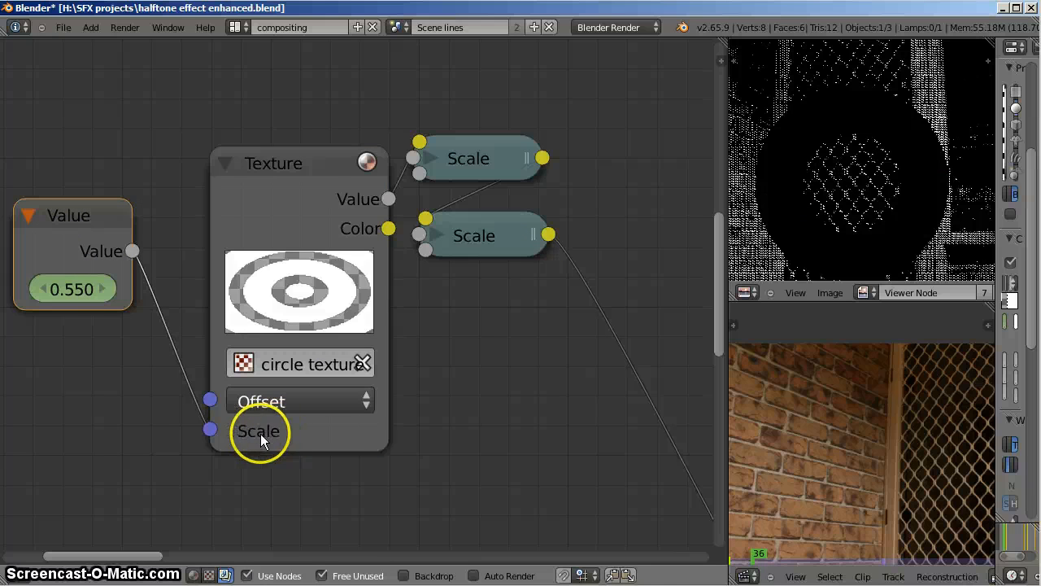
{"action": "mouse_move", "coordinate": [332, 301]}
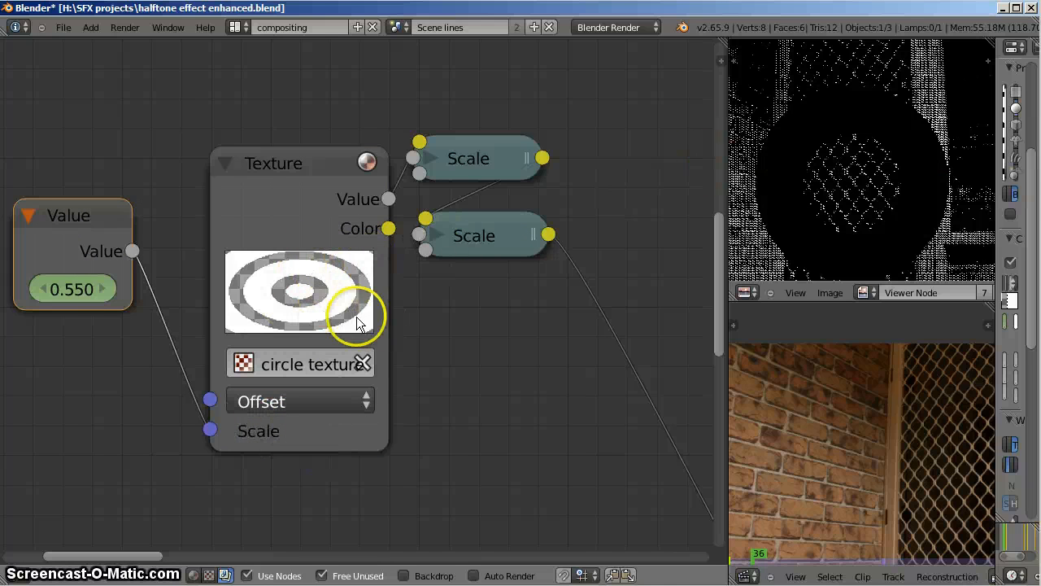
{"action": "mouse_move", "coordinate": [355, 274]}
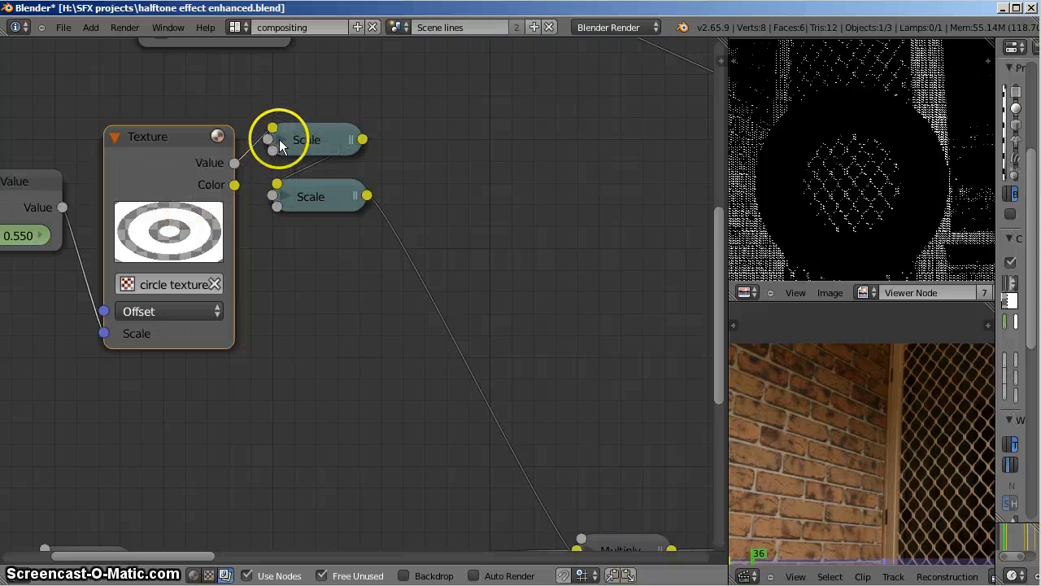
- Back in the compositor, select the upper and lower Scale nodes to inspect them
{"action": "left_click", "coordinate": [280, 139]}
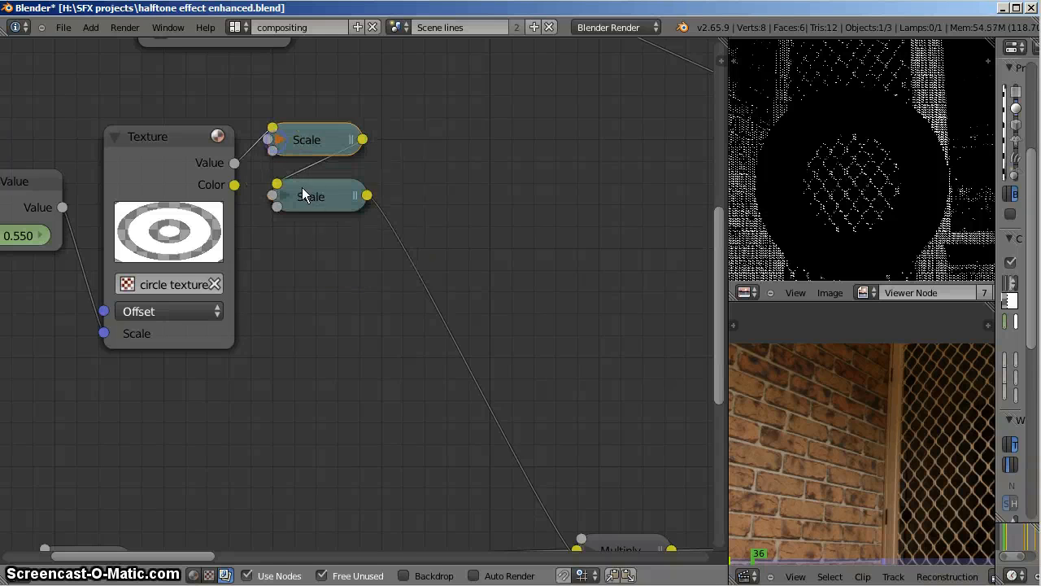
{"action": "left_click", "coordinate": [283, 196]}
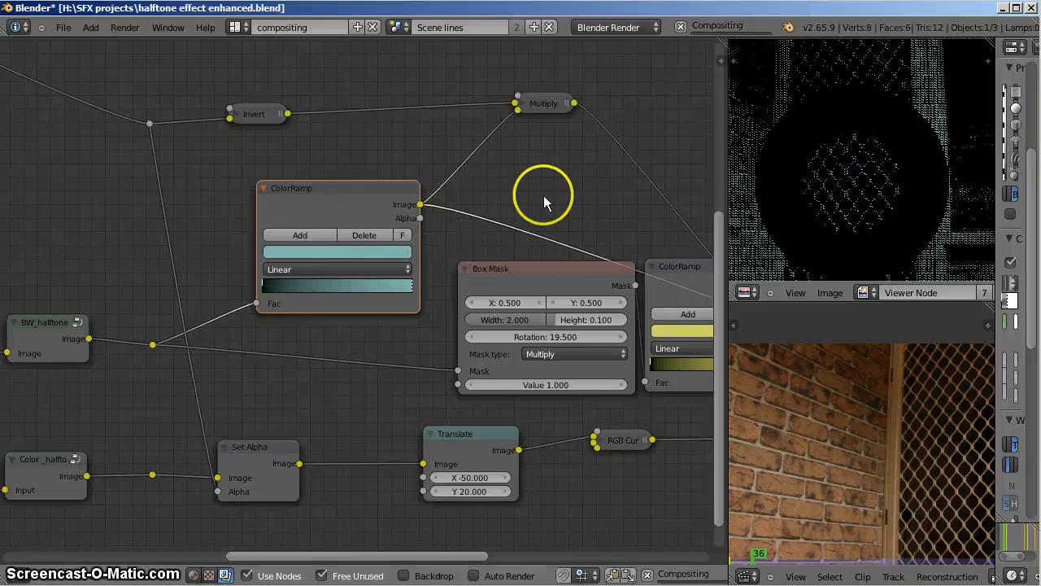
{"action": "mouse_move", "coordinate": [399, 171]}
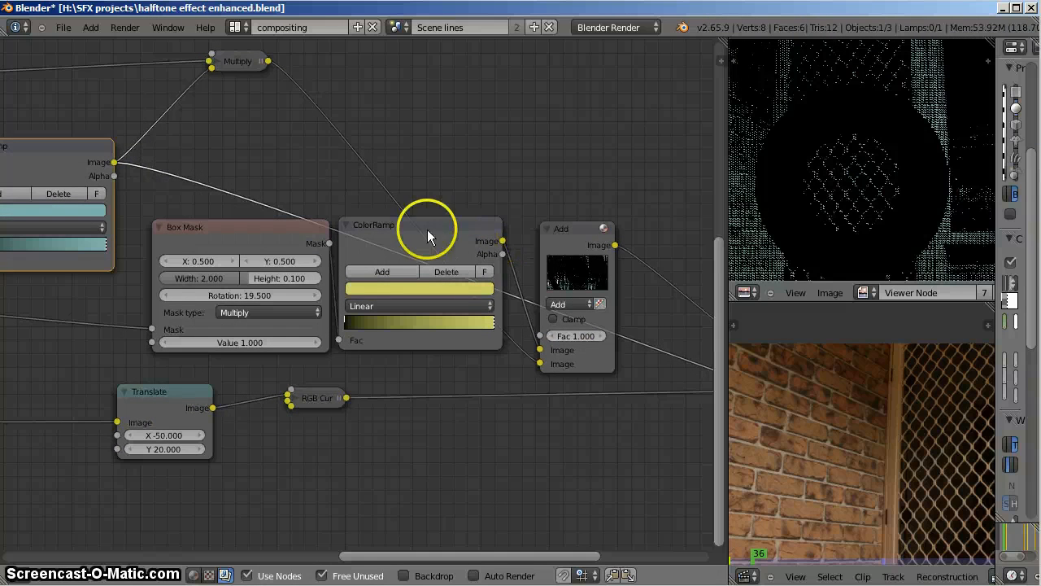
{"action": "mouse_move", "coordinate": [247, 78]}
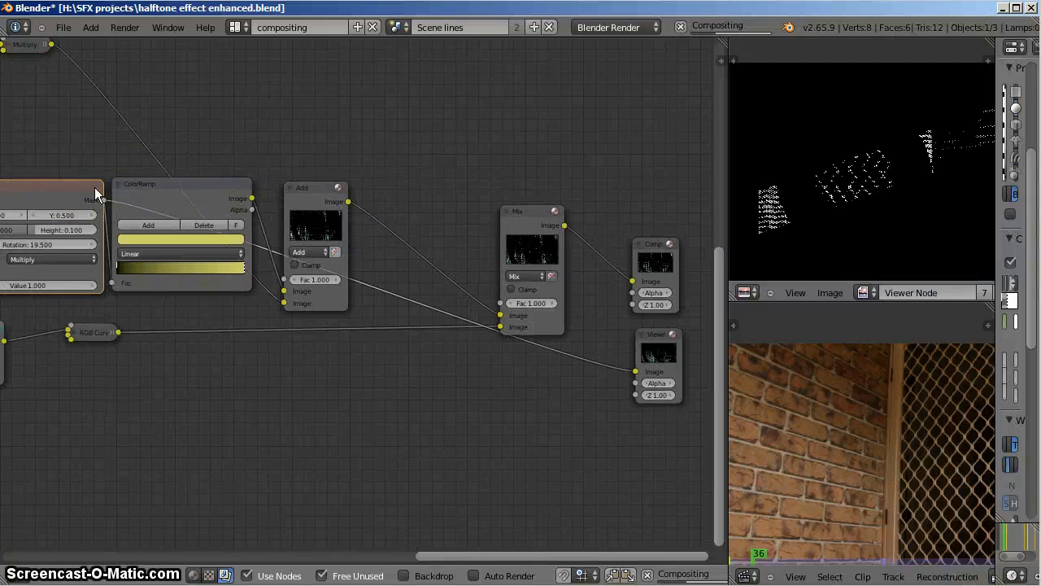
- Select the ColorRamp node, then preview the final Mix node's halftone composite in the Viewer
{"action": "left_click", "coordinate": [153, 184]}
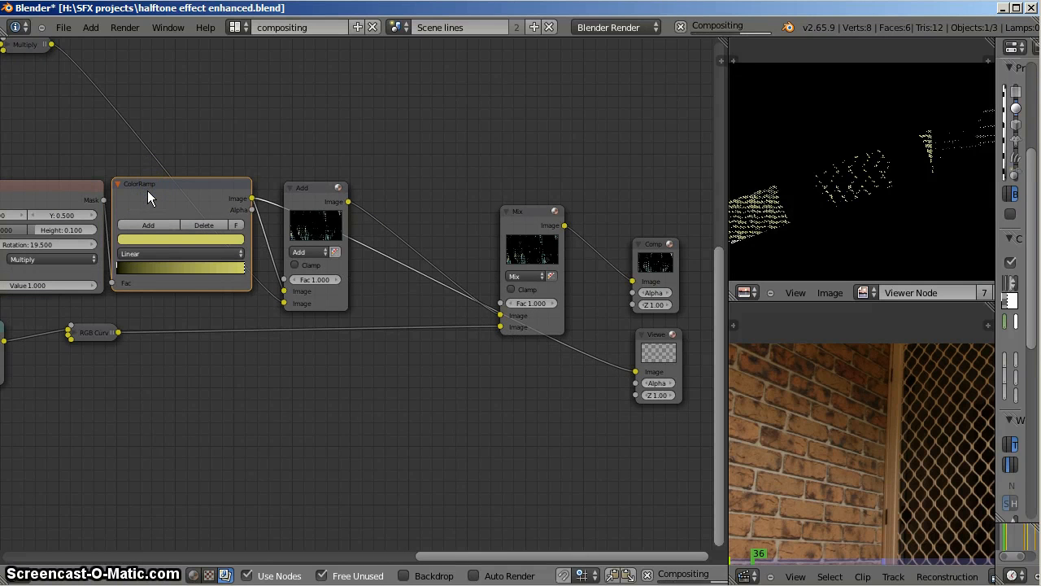
{"action": "left_click", "coordinate": [313, 189]}
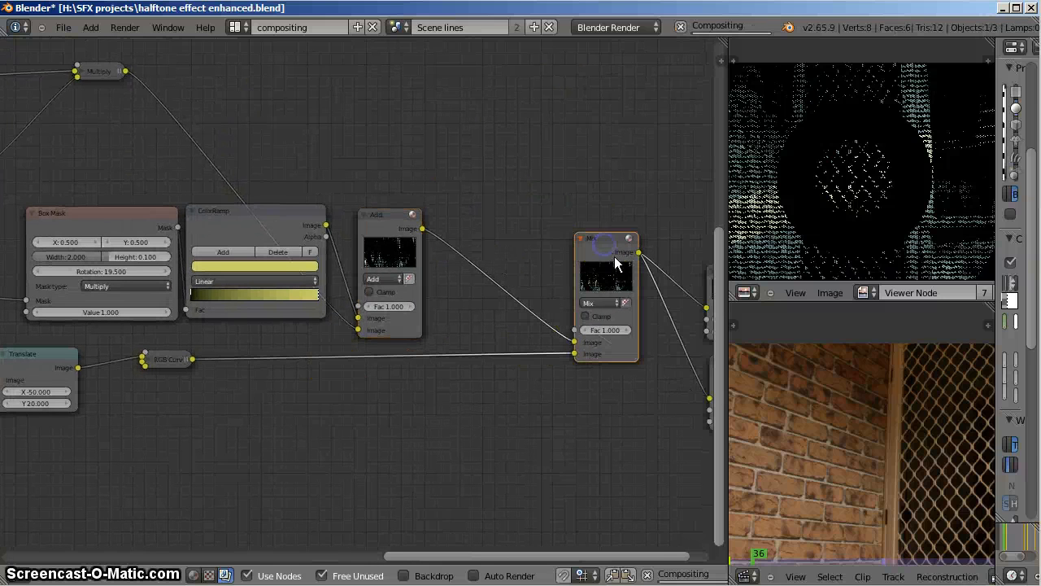
{"action": "left_click", "coordinate": [624, 241]}
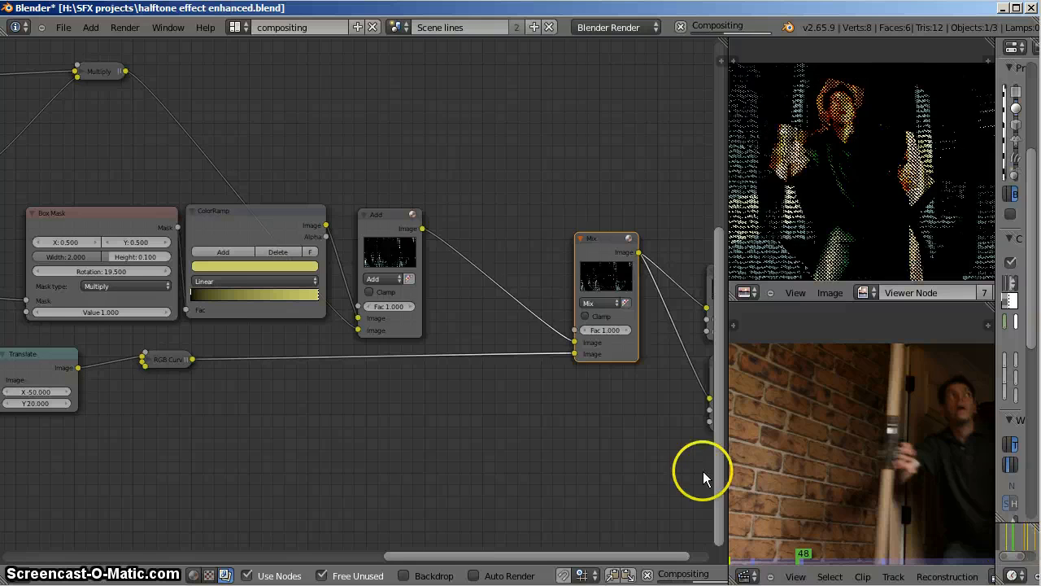
{"action": "mouse_move", "coordinate": [659, 472]}
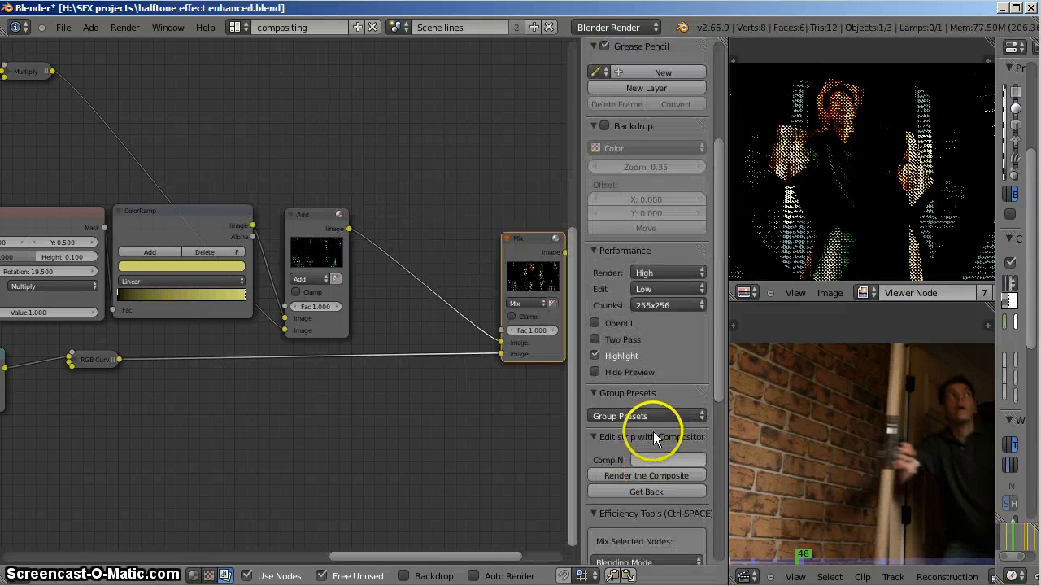
- Try Edit quality High, then leave Render on High and Edit back on Low
{"action": "left_click", "coordinate": [667, 290]}
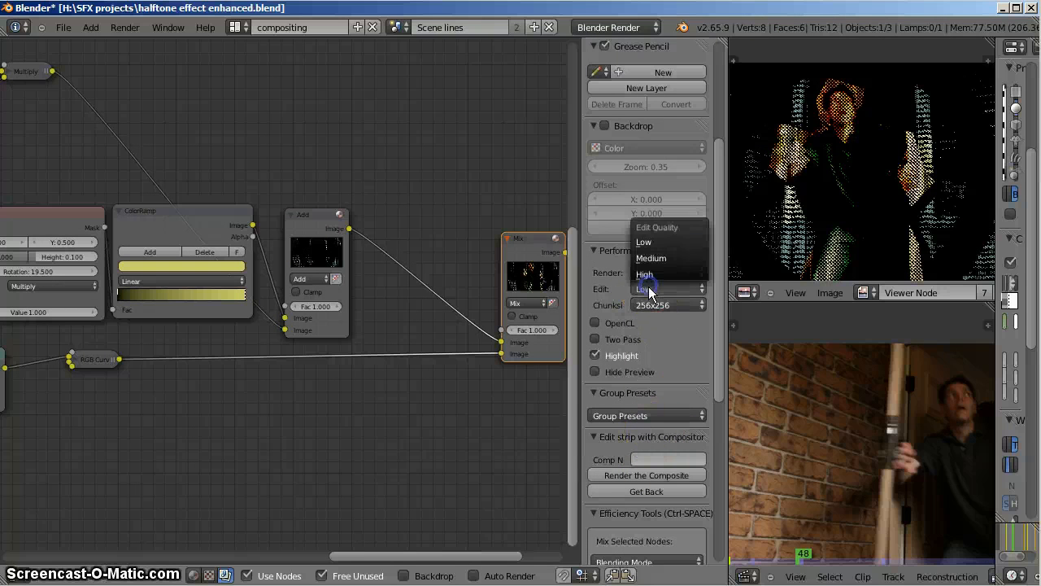
{"action": "left_click", "coordinate": [644, 273]}
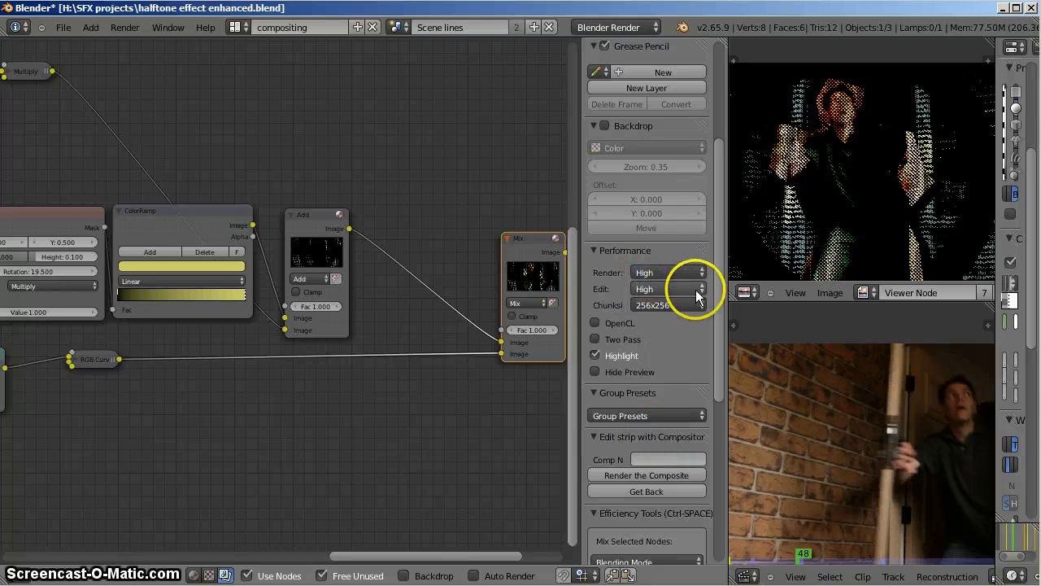
{"action": "mouse_move", "coordinate": [895, 212]}
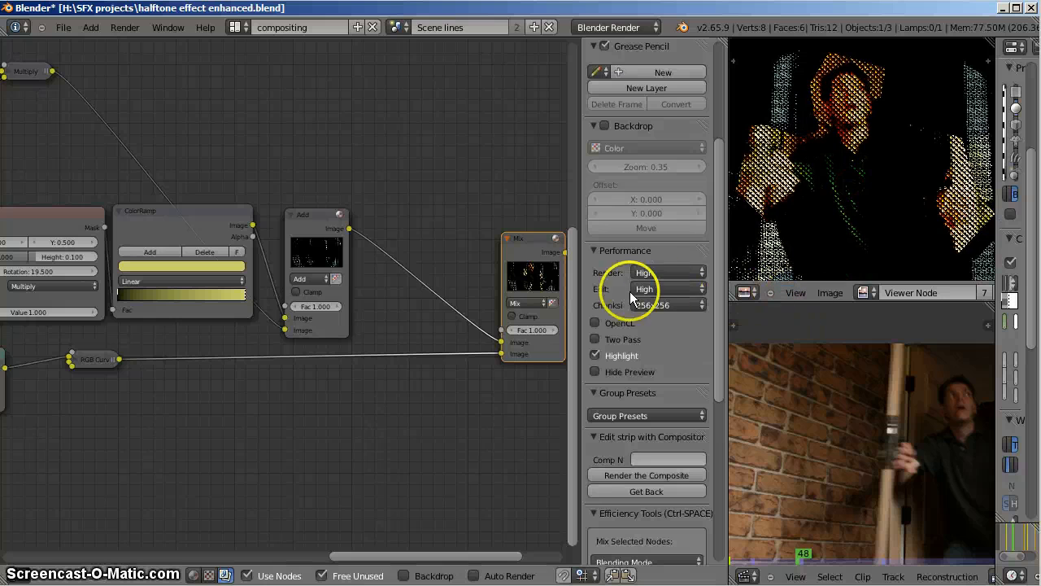
{"action": "left_click", "coordinate": [645, 289]}
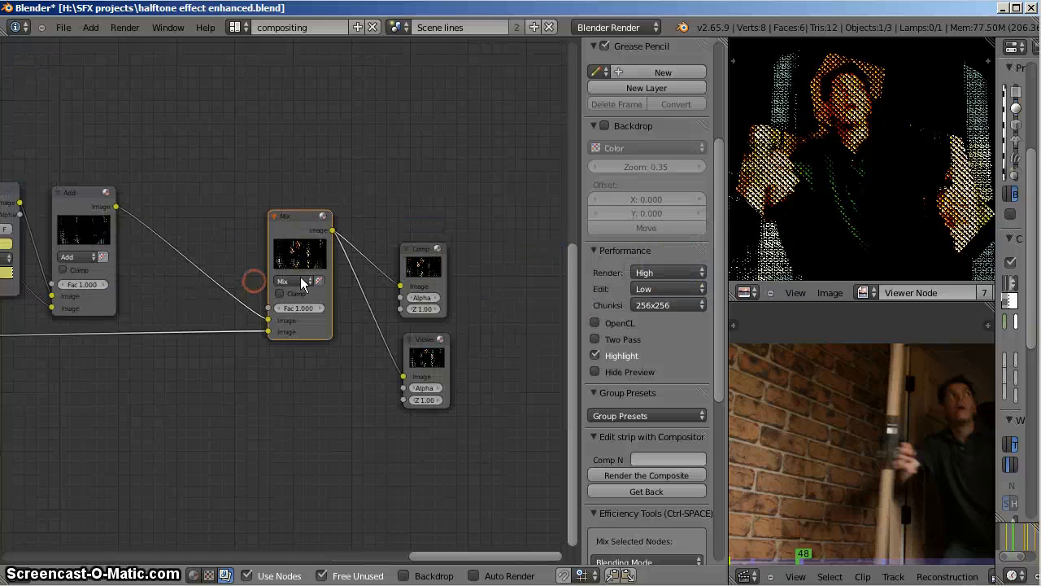
{"action": "mouse_move", "coordinate": [947, 231]}
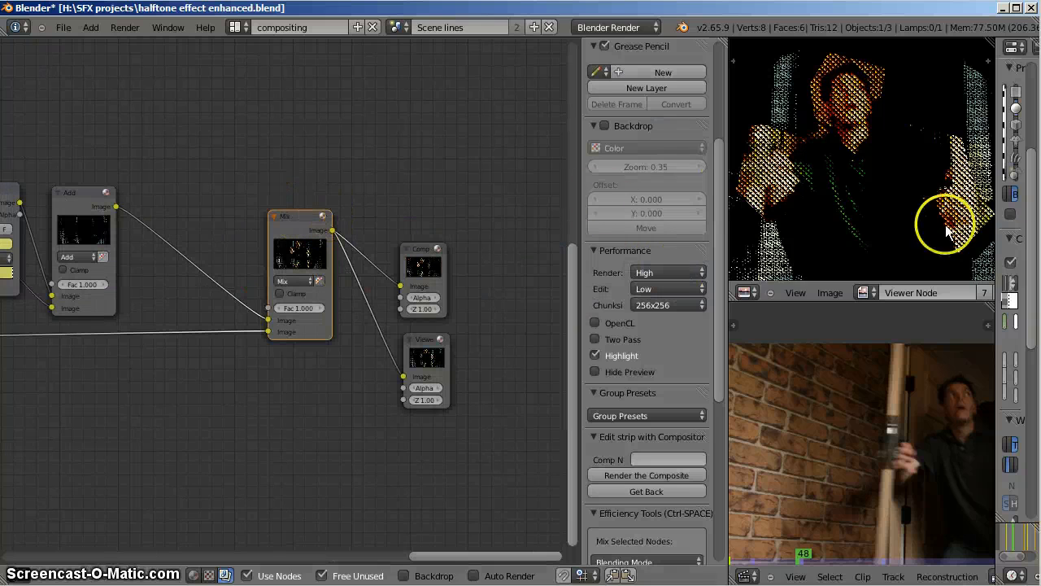
{"action": "mouse_move", "coordinate": [817, 187]}
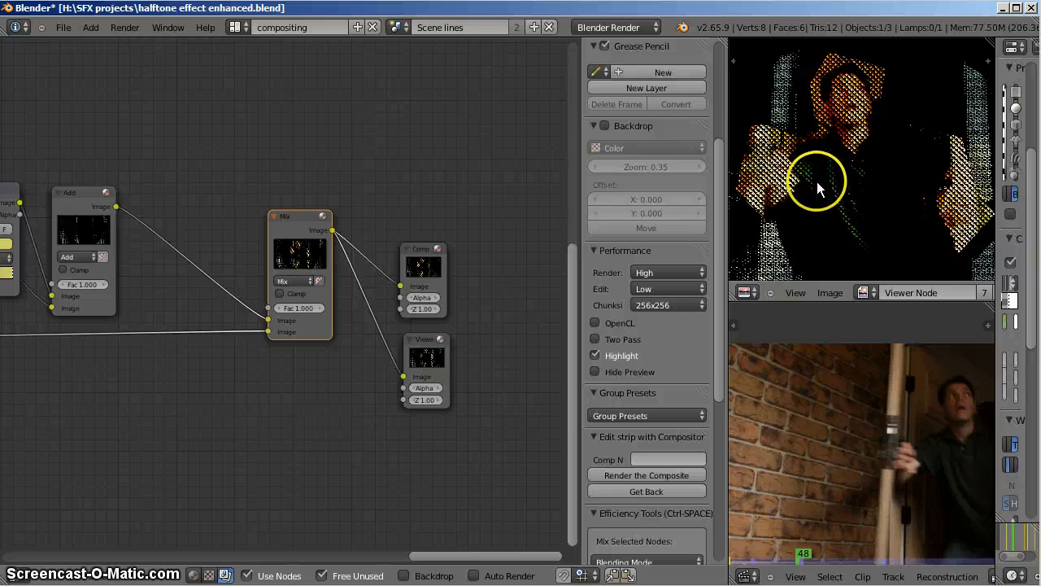
{"action": "mouse_move", "coordinate": [269, 62]}
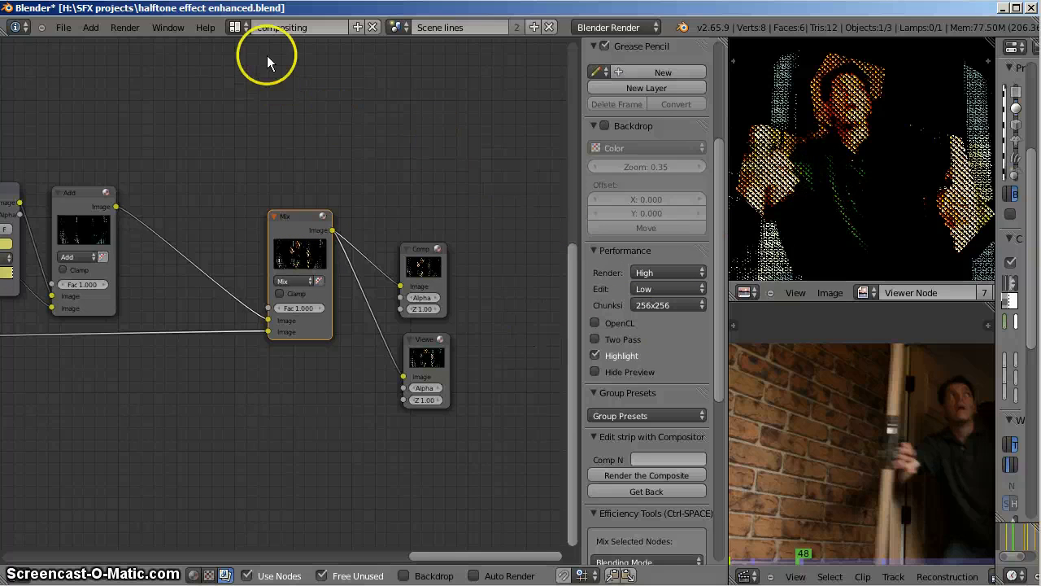
- Switch the active scene to 'Scene dots' from the header scene selector
{"action": "left_click", "coordinate": [459, 26]}
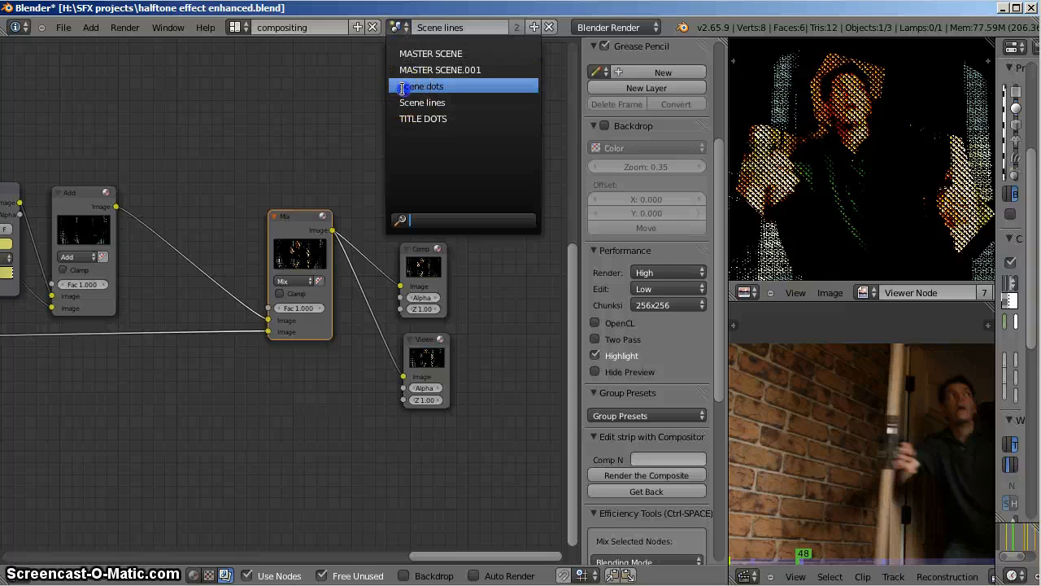
{"action": "left_click", "coordinate": [423, 87]}
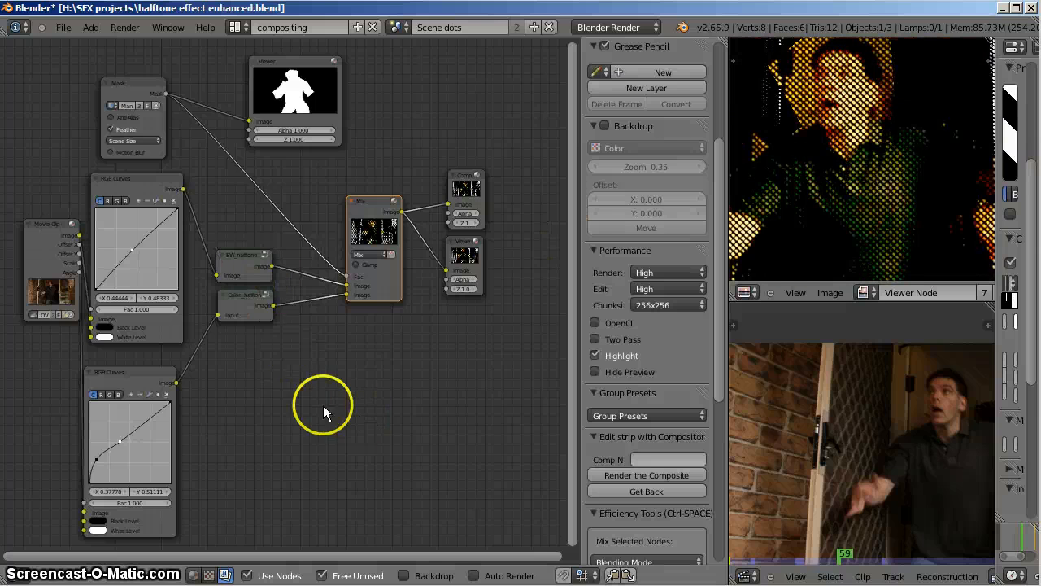
{"action": "mouse_move", "coordinate": [80, 137]}
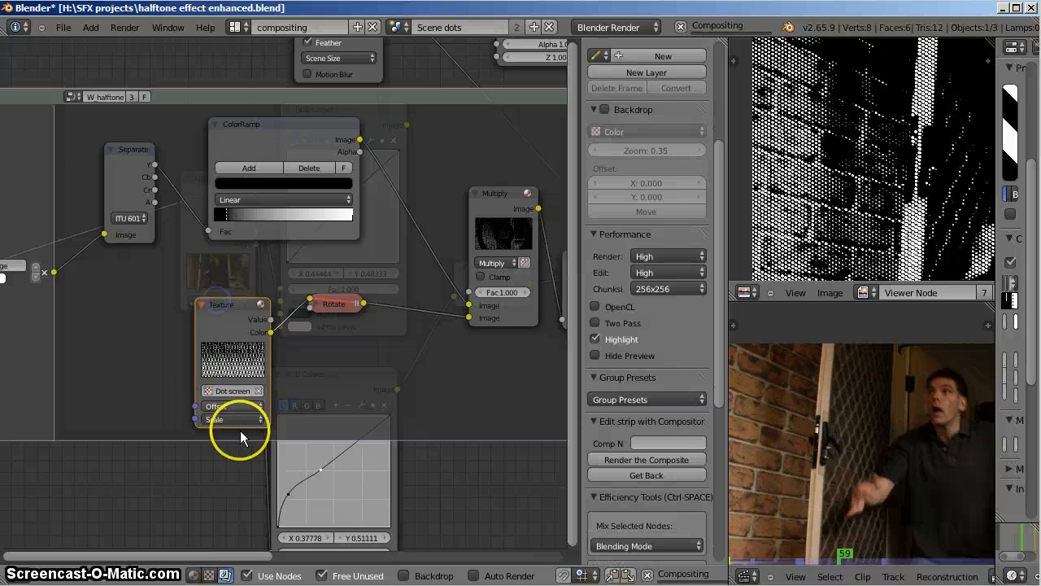
- Expand the Dot screen Texture node's Scale to check its 75 × 75 values
{"action": "left_click", "coordinate": [231, 419]}
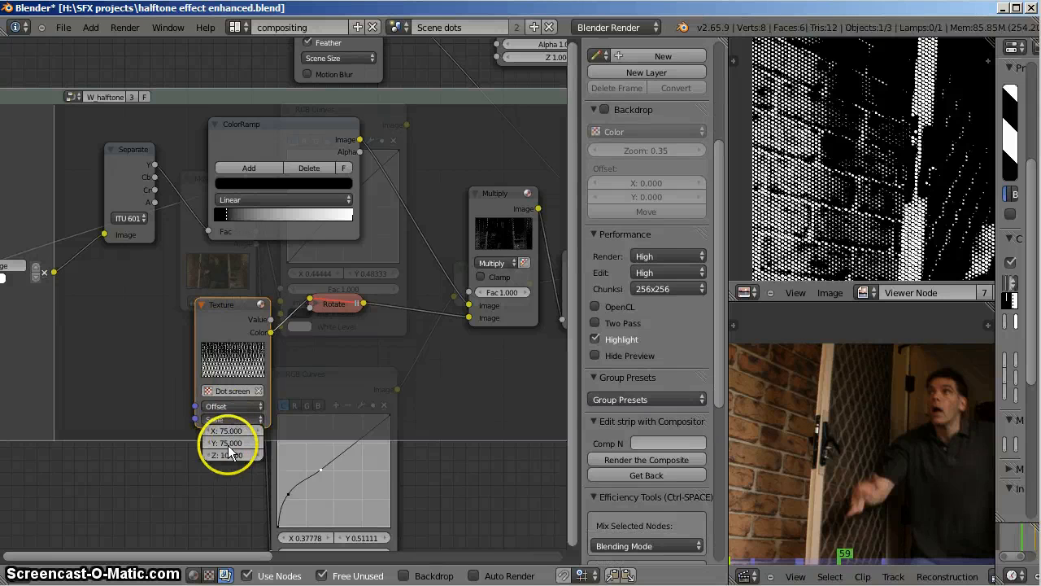
{"action": "left_click", "coordinate": [231, 442]}
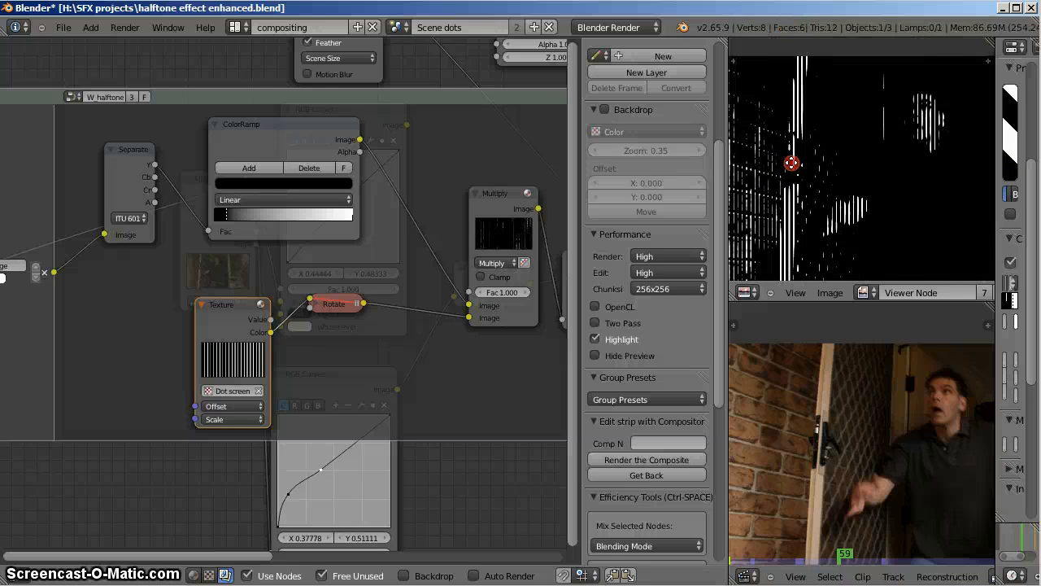
{"action": "mouse_move", "coordinate": [491, 171]}
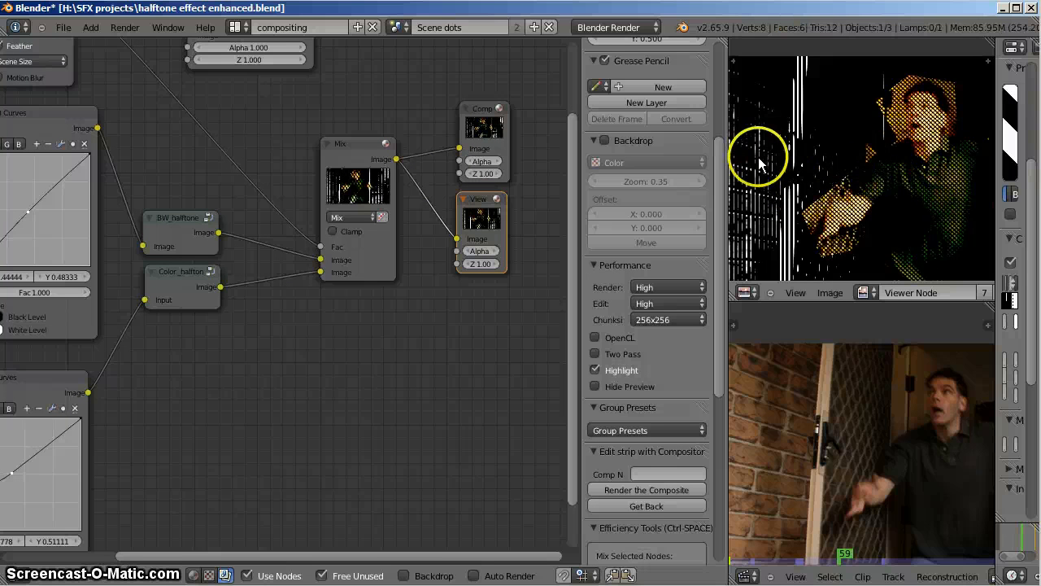
{"action": "mouse_move", "coordinate": [757, 219]}
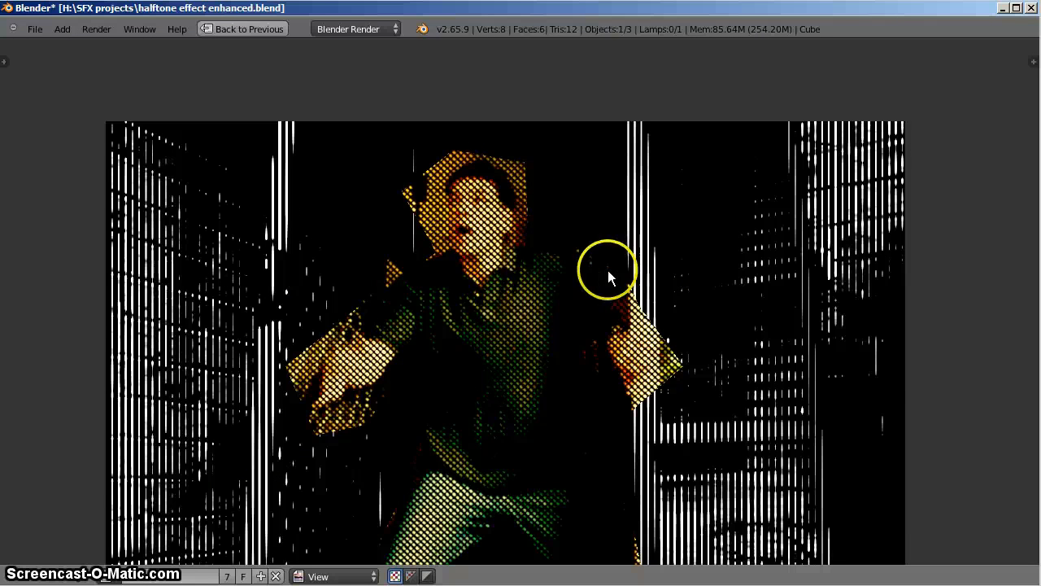
{"action": "mouse_move", "coordinate": [410, 227]}
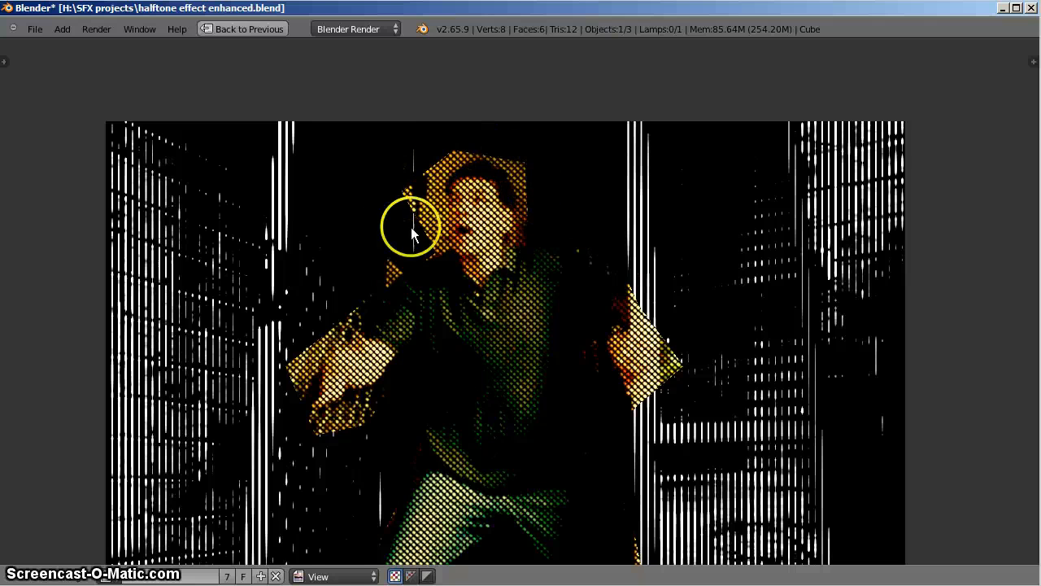
{"action": "mouse_move", "coordinate": [322, 420]}
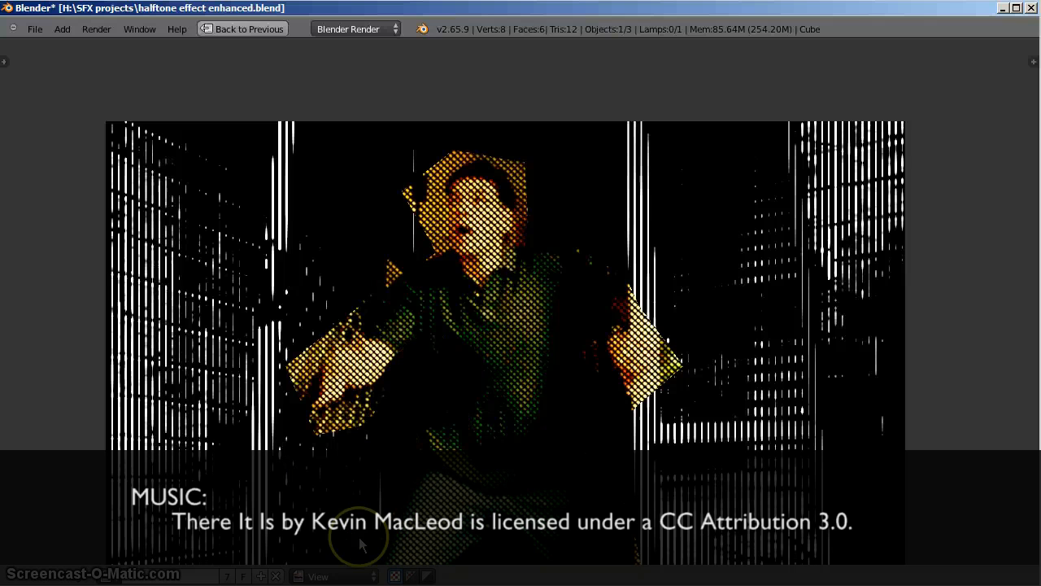
{"action": "mouse_move", "coordinate": [498, 553]}
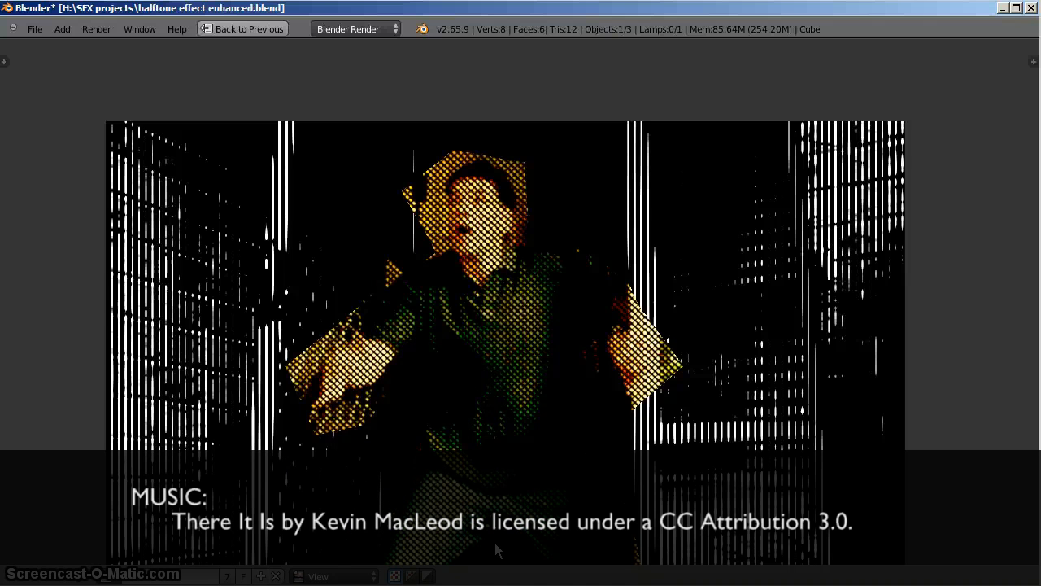
{"action": "mouse_move", "coordinate": [528, 433]}
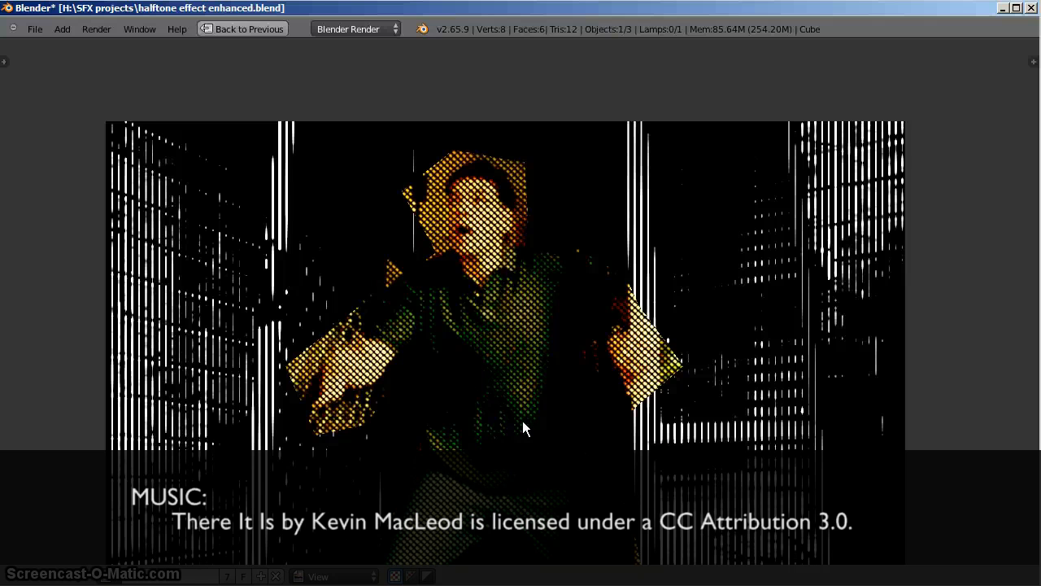
{"action": "mouse_move", "coordinate": [524, 423]}
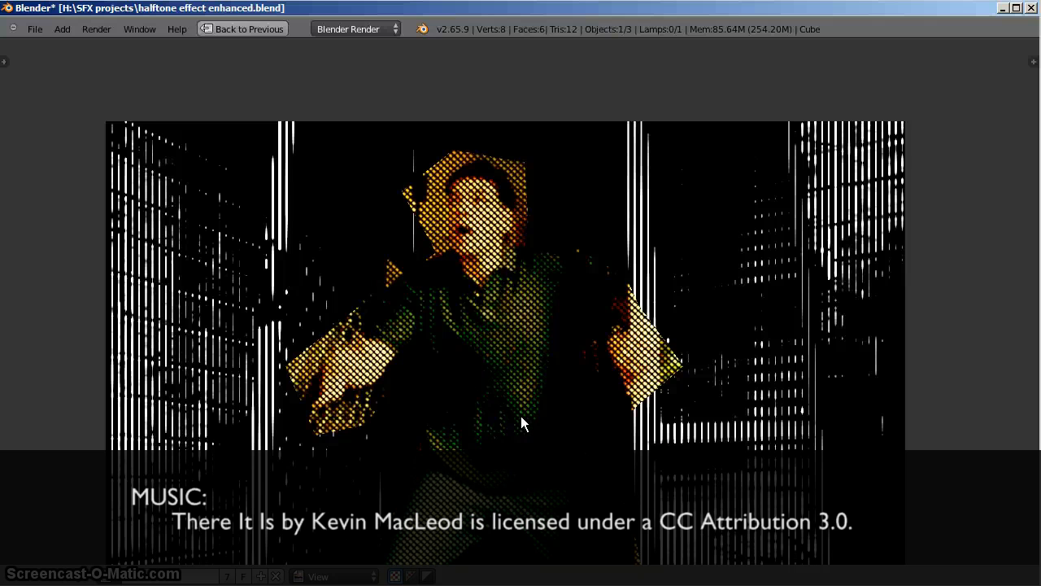
- Look over the full-screen render of the dotted figure over the line background
{"action": "left_click", "coordinate": [518, 407]}
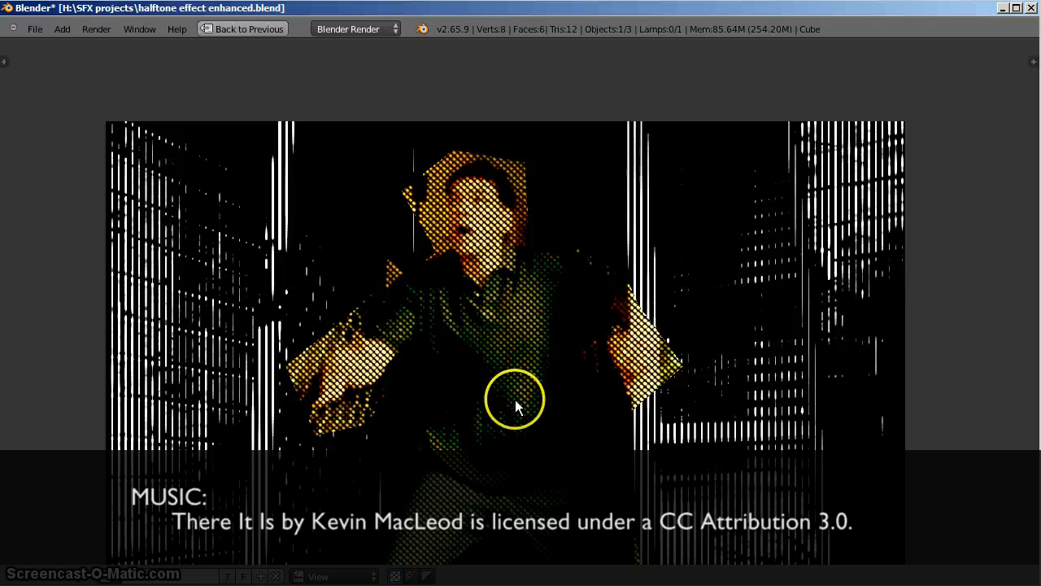